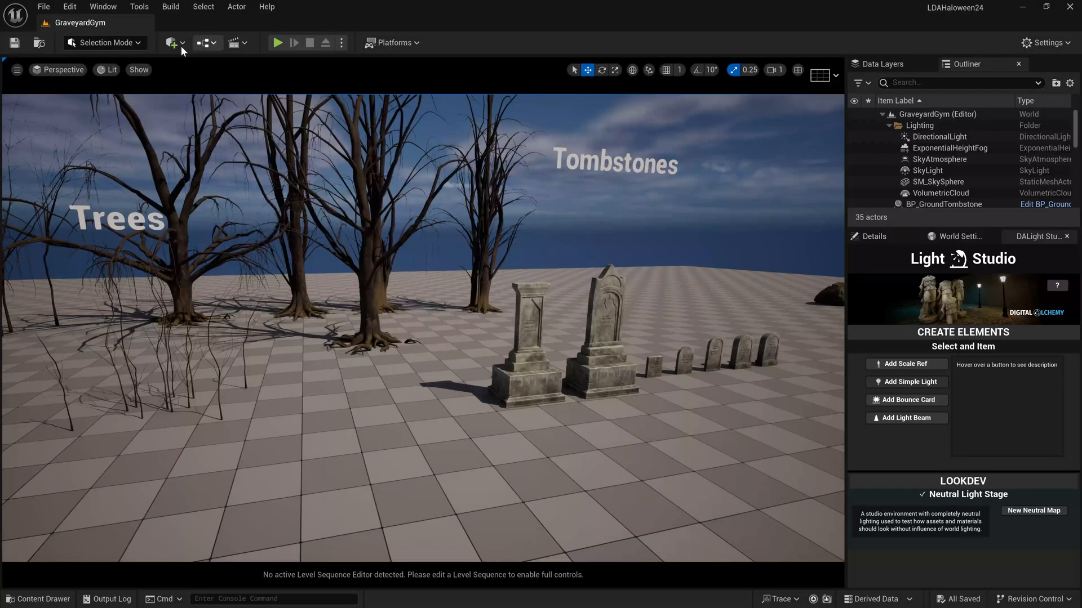
Close the editor and verify engine 5.4.4's installed plugins list only Quixel Bridge
click(171, 43)
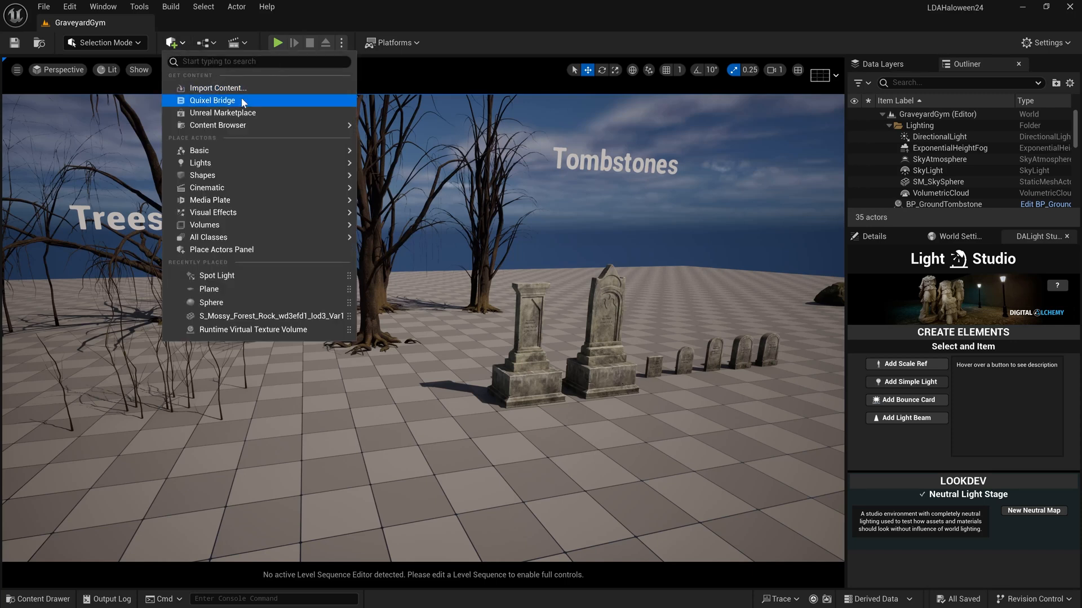
mouse_move(223, 113)
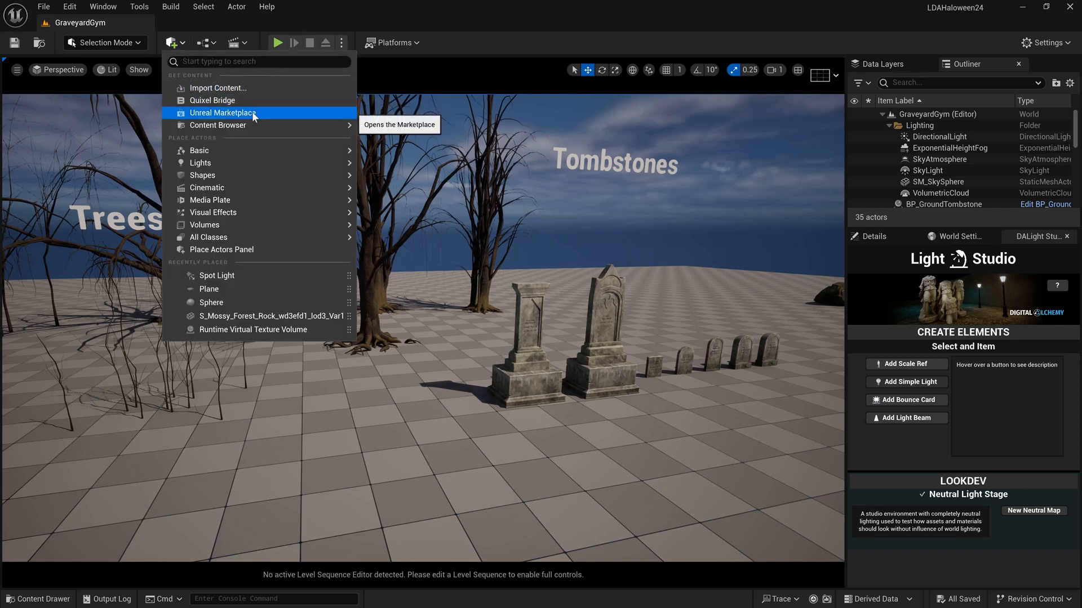
click(249, 112)
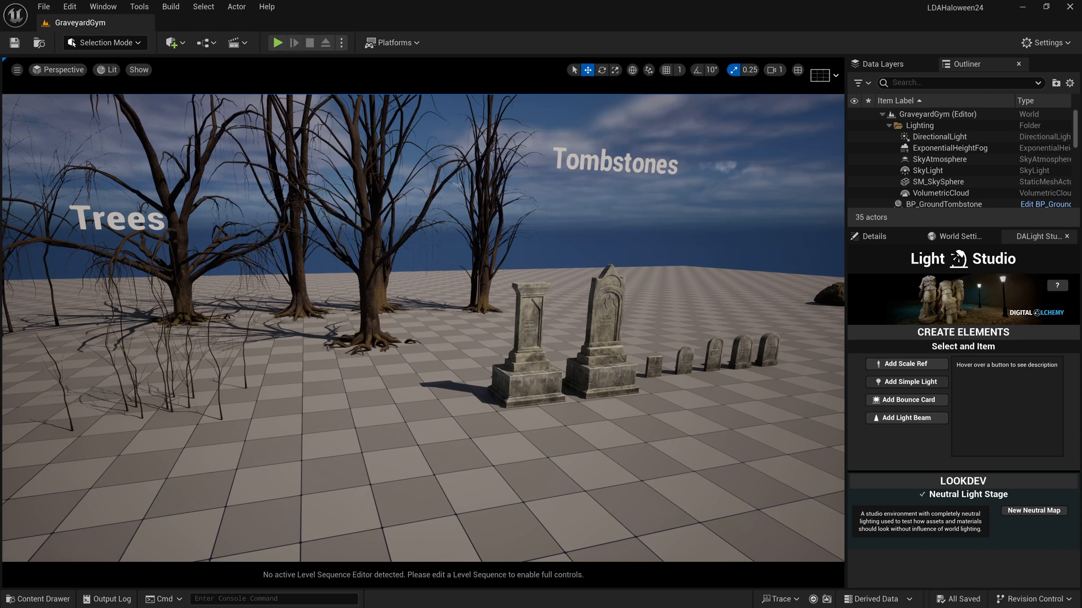
mouse_move(604, 295)
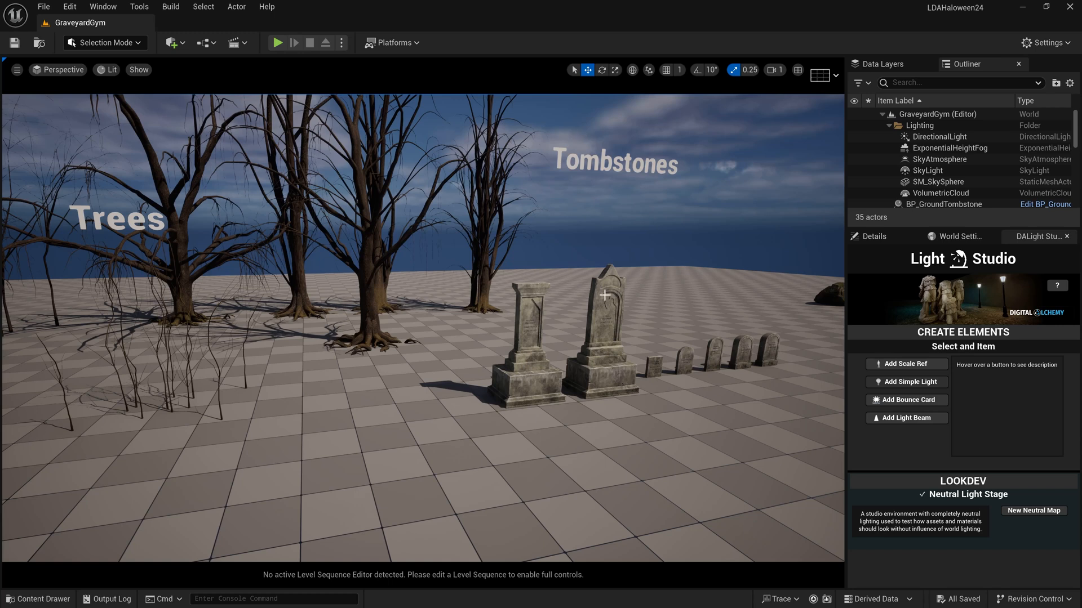
mouse_move(1068, 10)
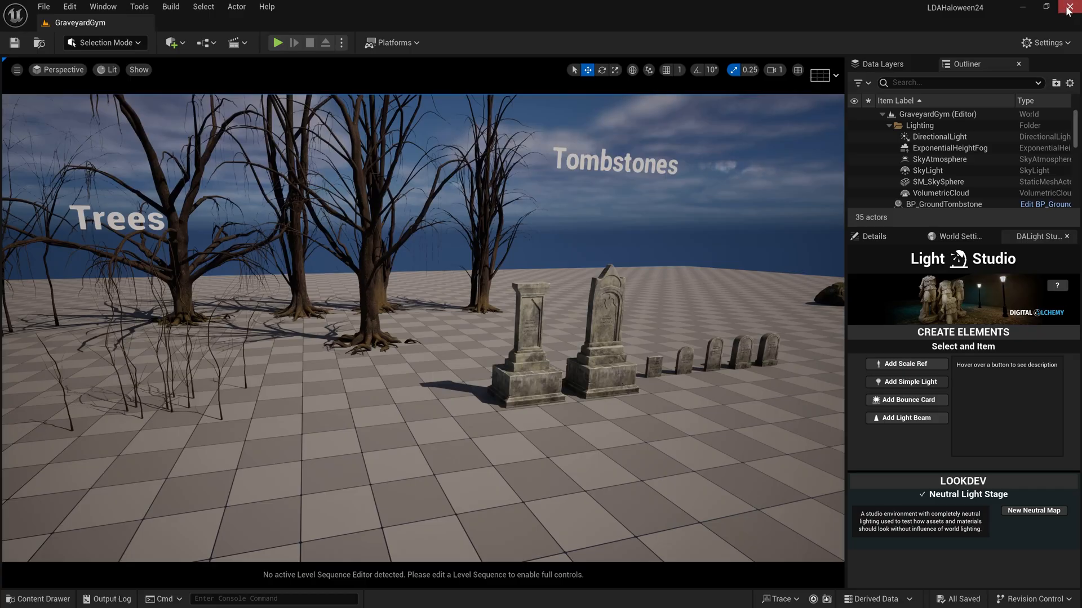
click(1067, 9)
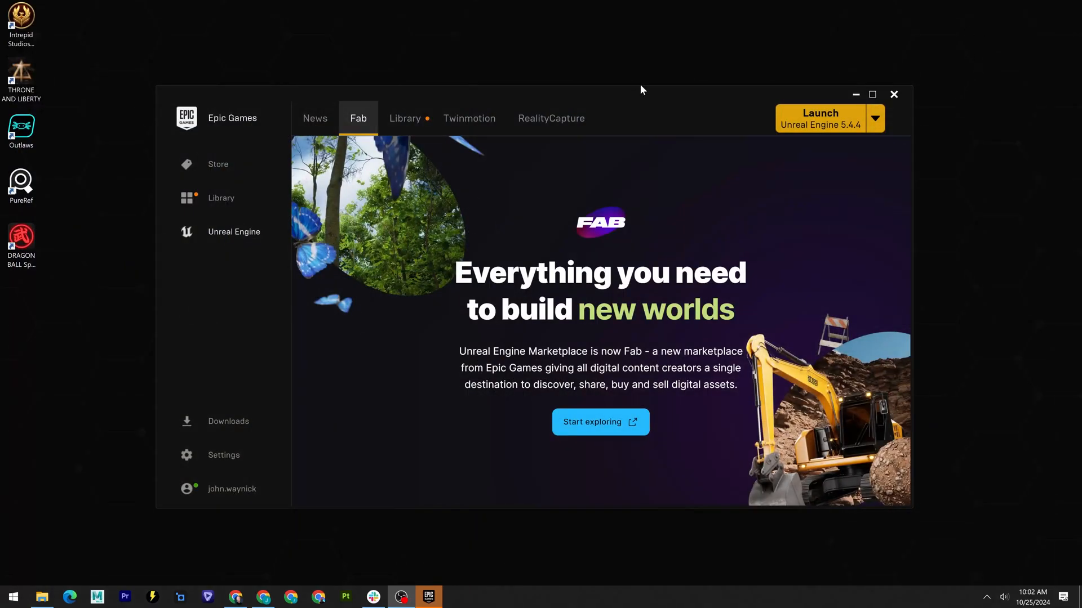
mouse_move(308, 77)
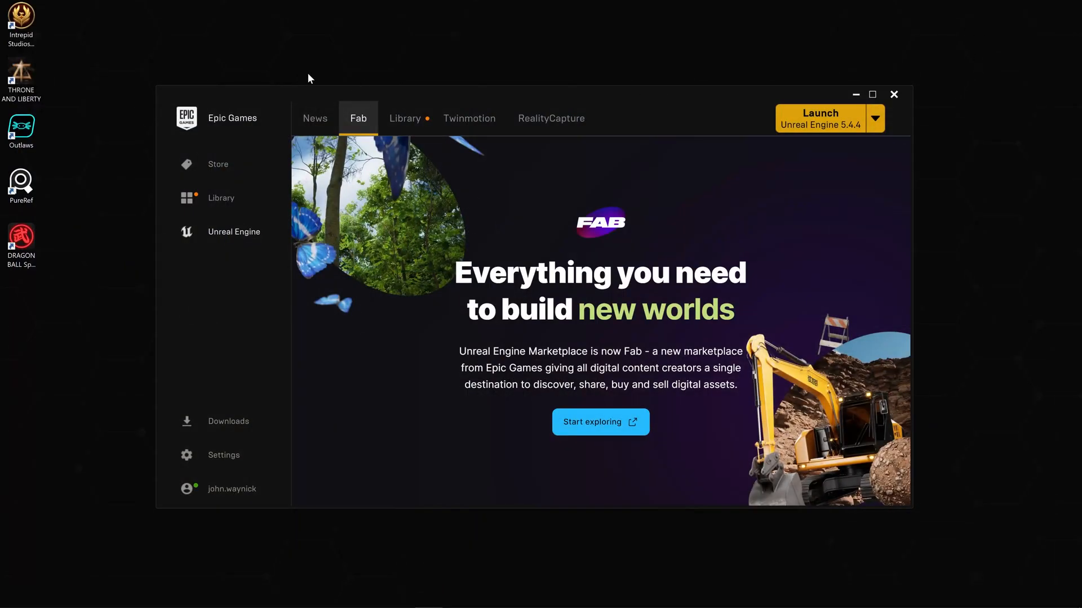
mouse_move(484, 184)
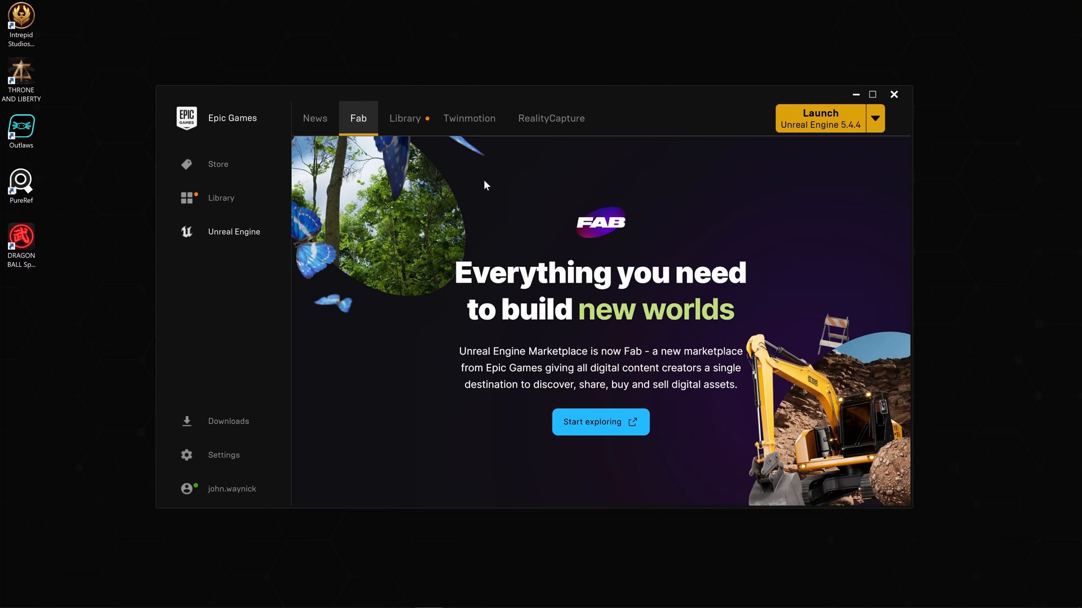
mouse_move(609, 446)
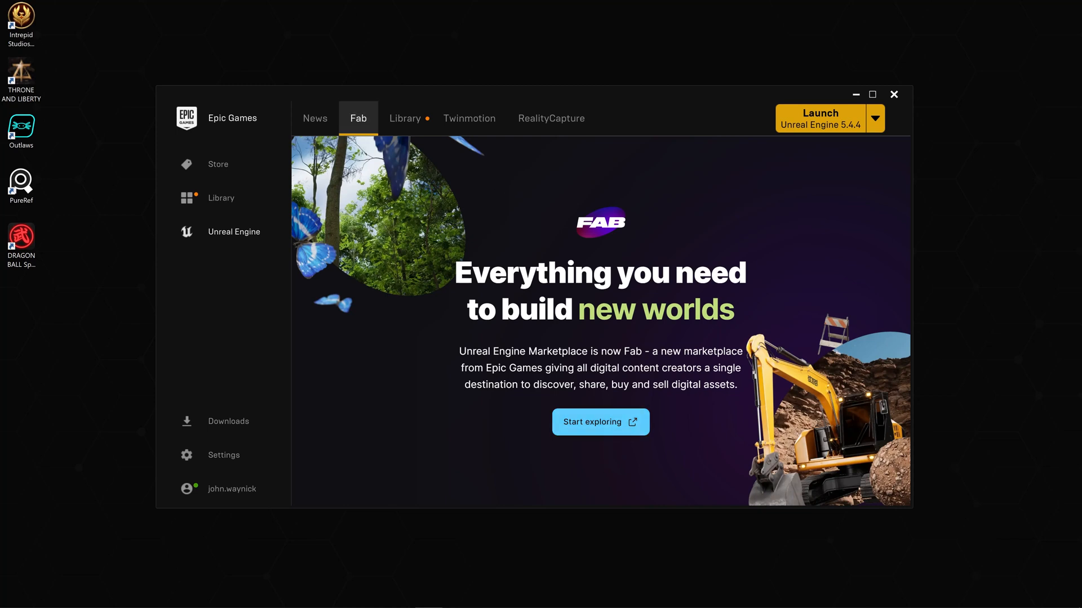
click(405, 118)
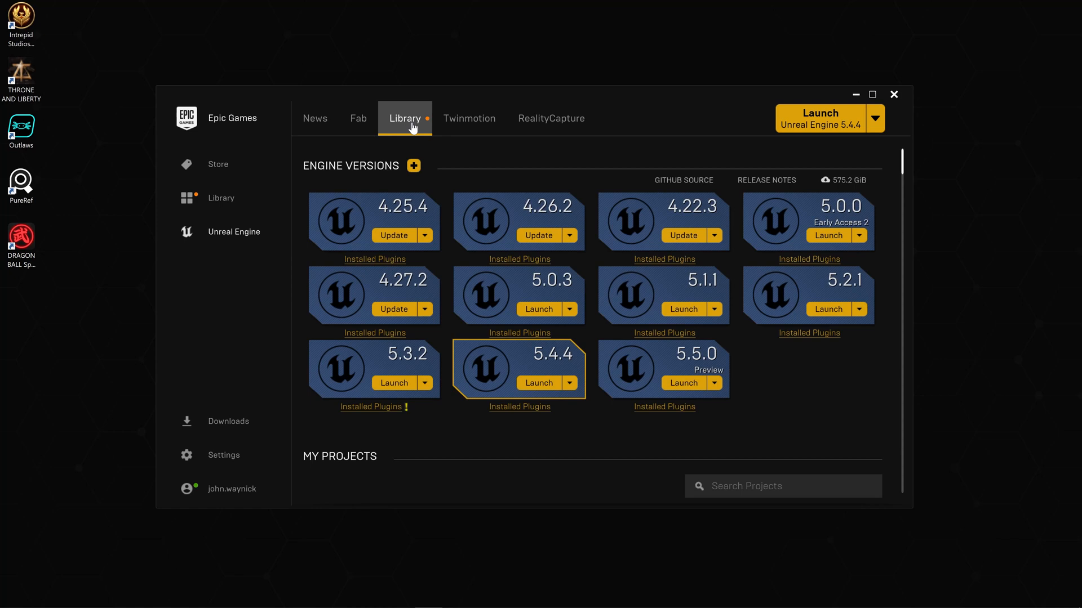
mouse_move(581, 452)
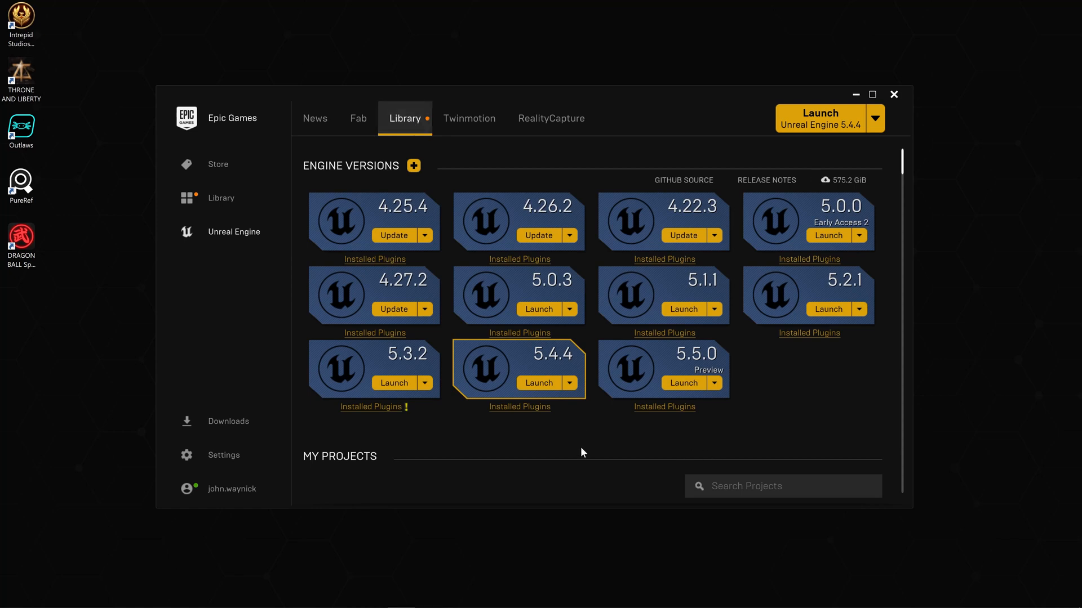
mouse_move(525, 414)
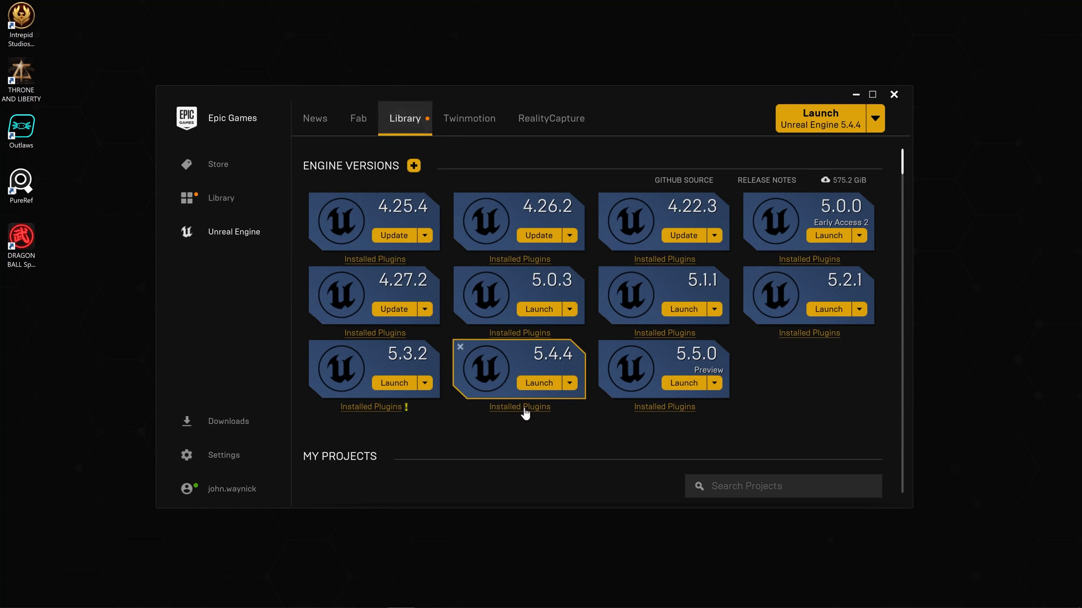
click(519, 406)
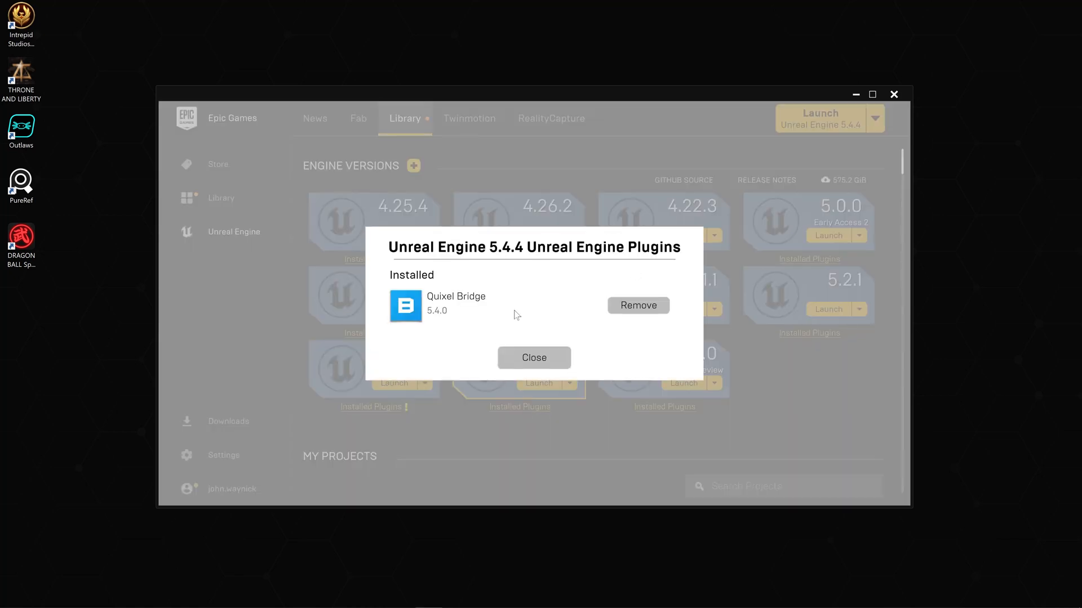
click(533, 357)
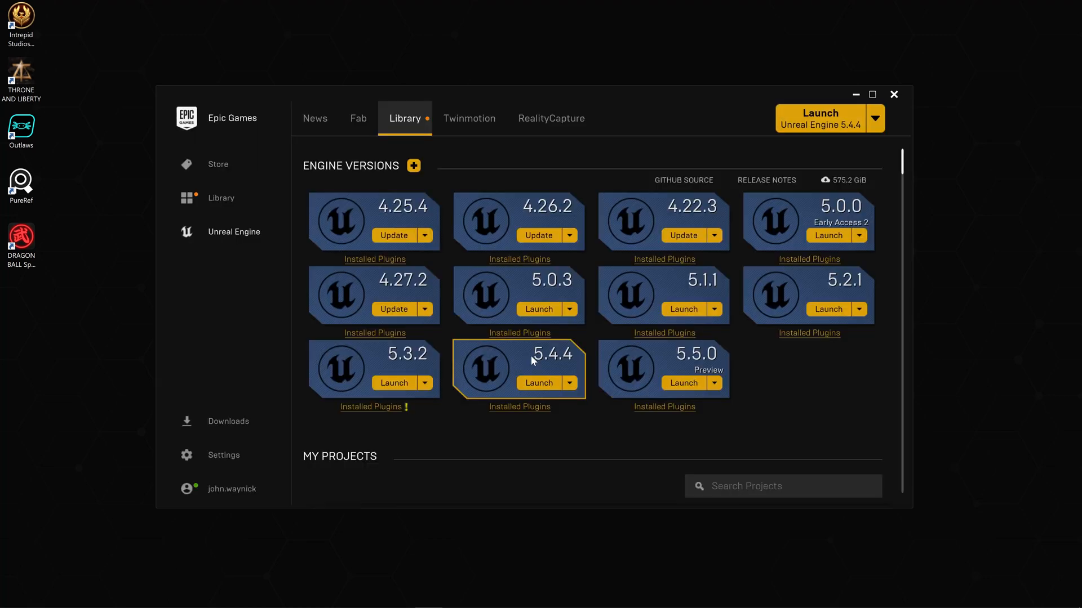
Search the Fab Library for 'fab' to find the Fab UE Plugin
scroll(down, 3)
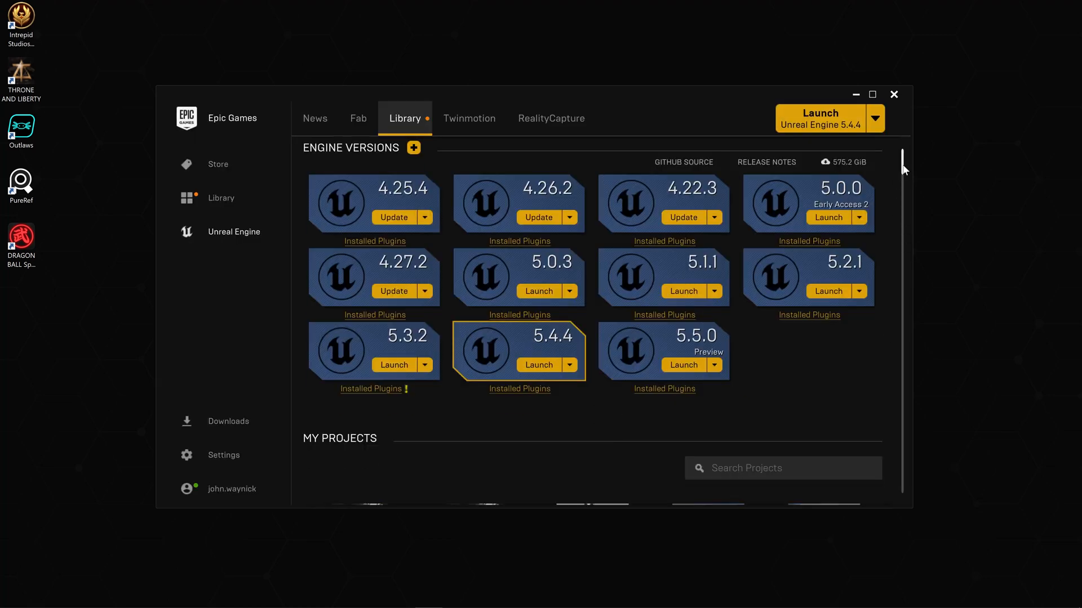
scroll(down, 3)
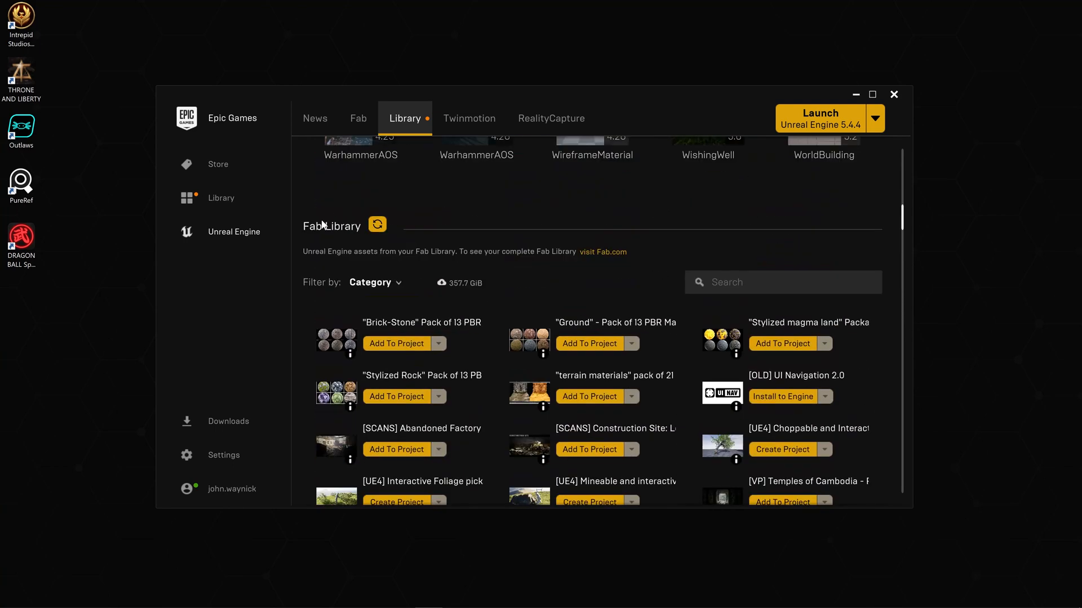
mouse_move(670, 255)
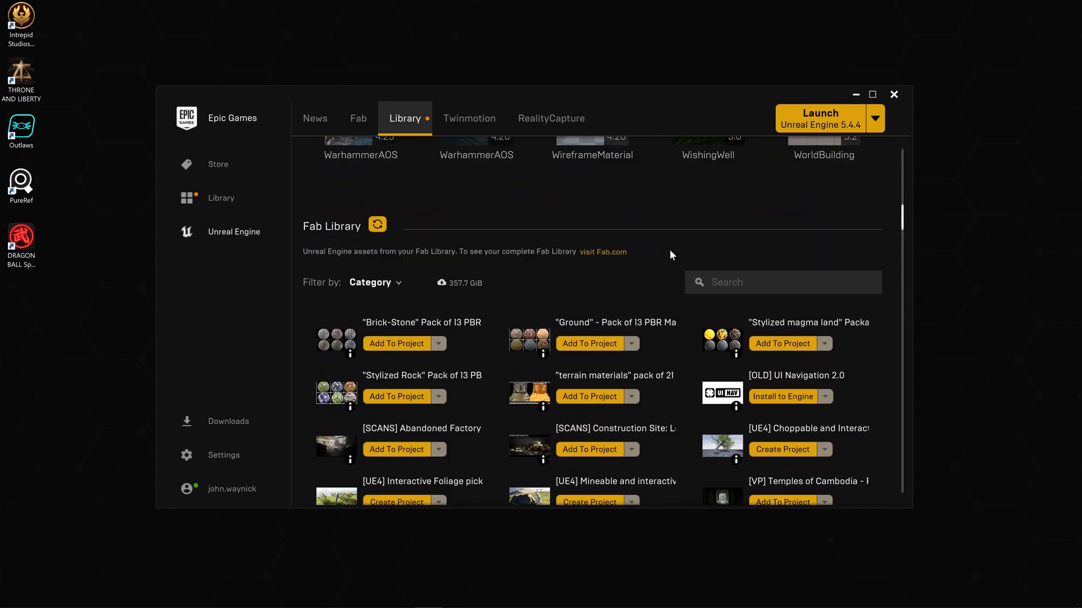
click(372, 282)
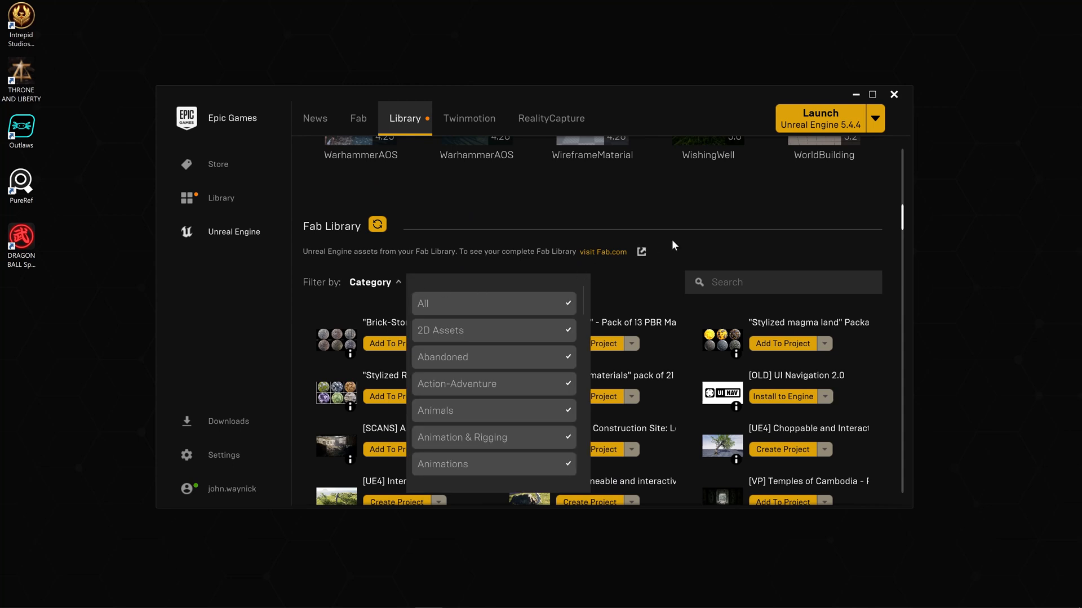
text(fa)
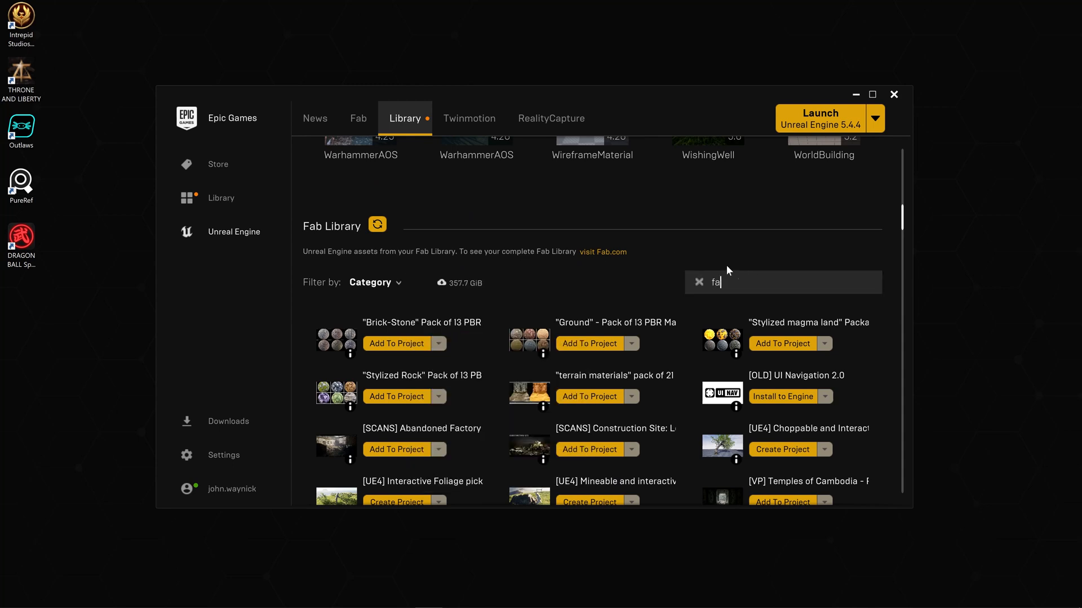
text(b)
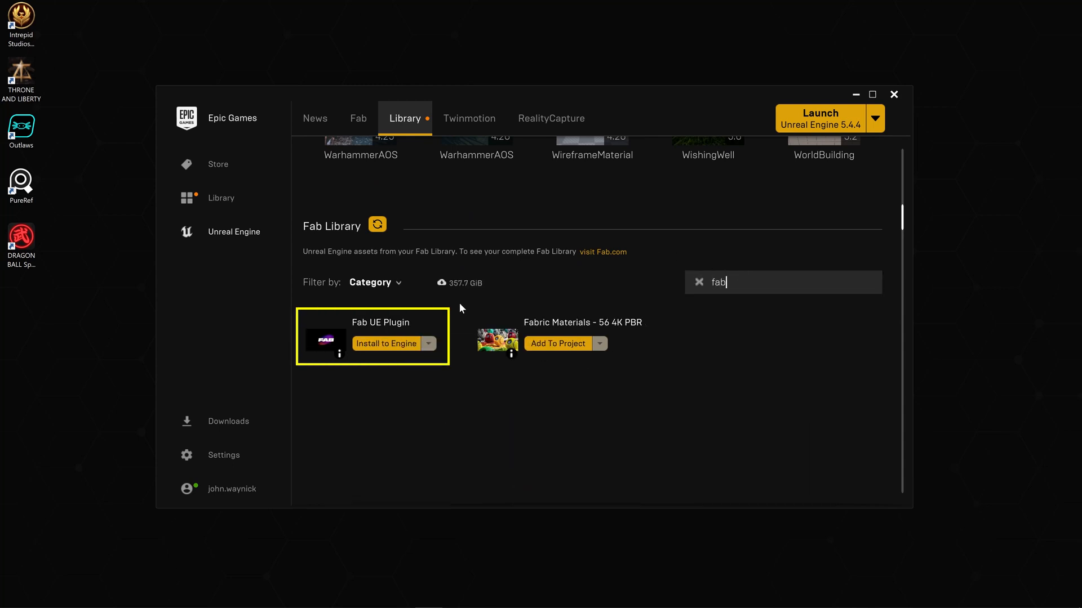
mouse_move(379, 323)
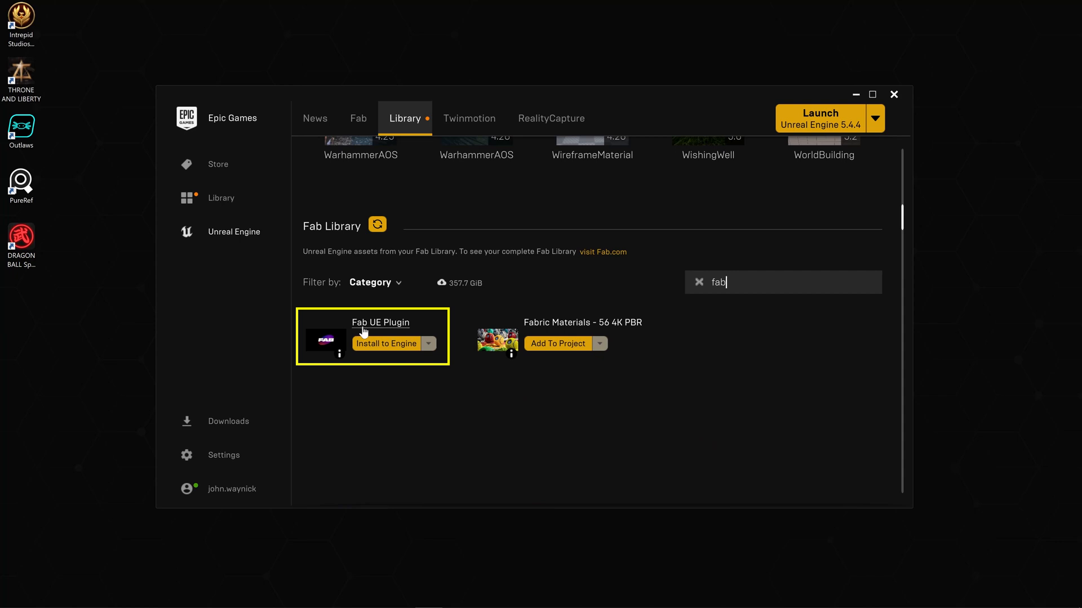
mouse_move(377, 225)
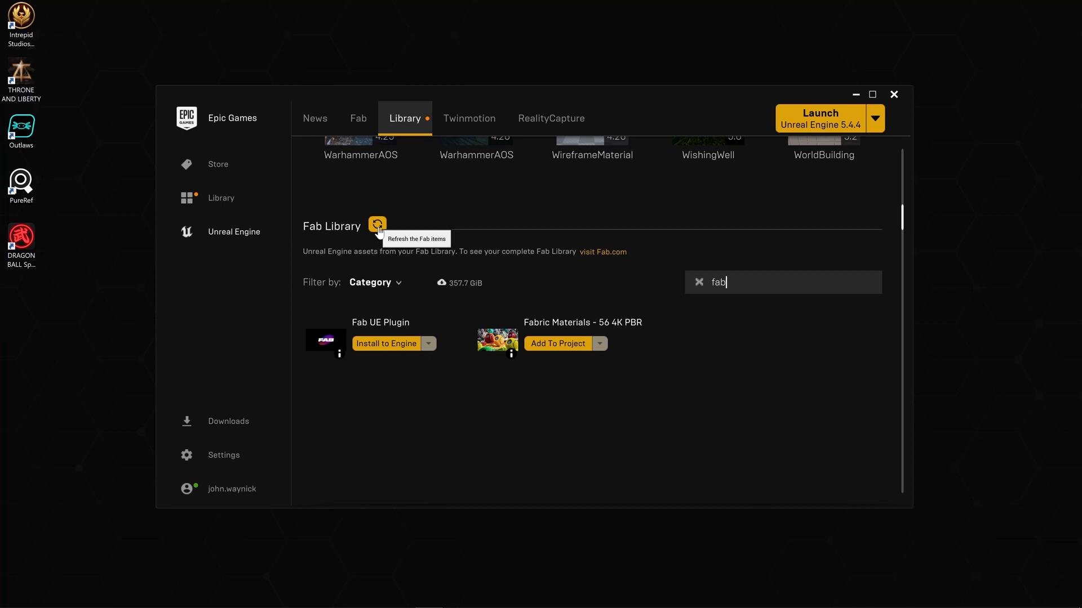
mouse_move(388, 348)
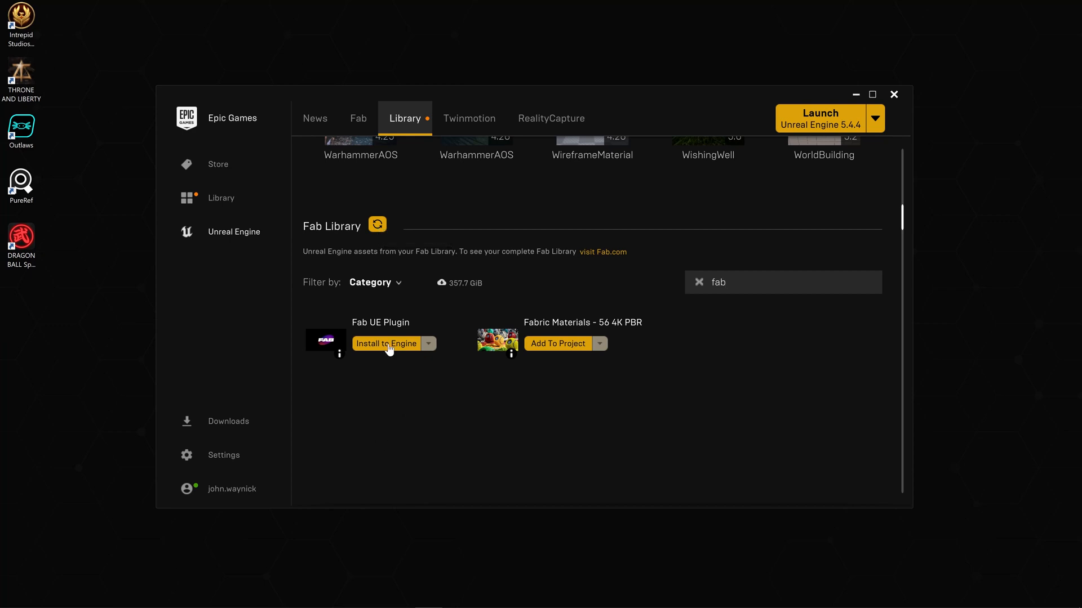
Start installing the Fab UE Plugin, choosing among engine slots 5.3, 5.5 and 5.4
click(386, 343)
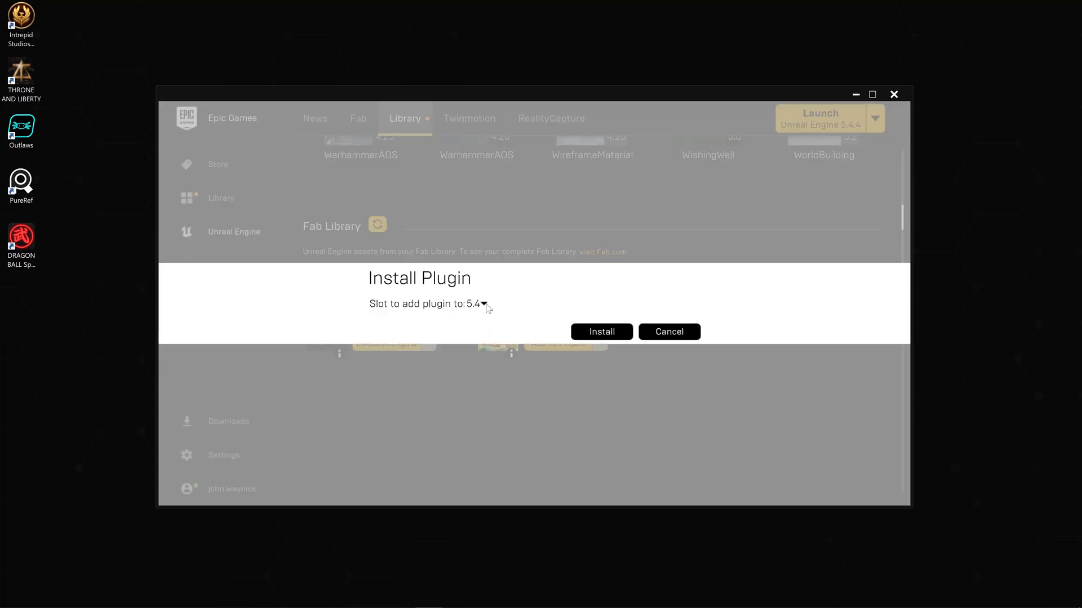
click(477, 305)
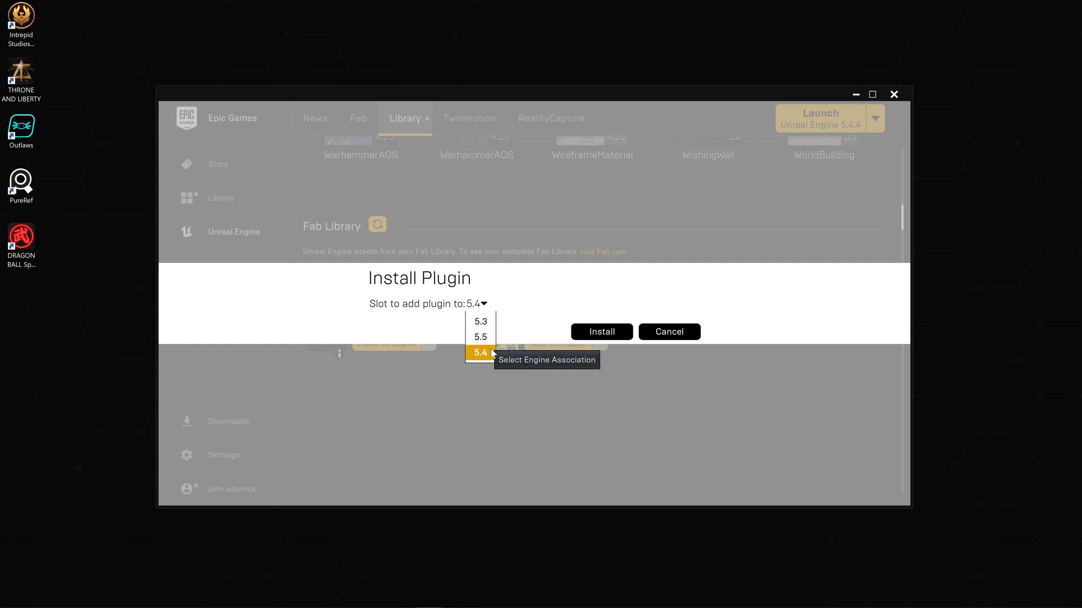
mouse_move(480, 337)
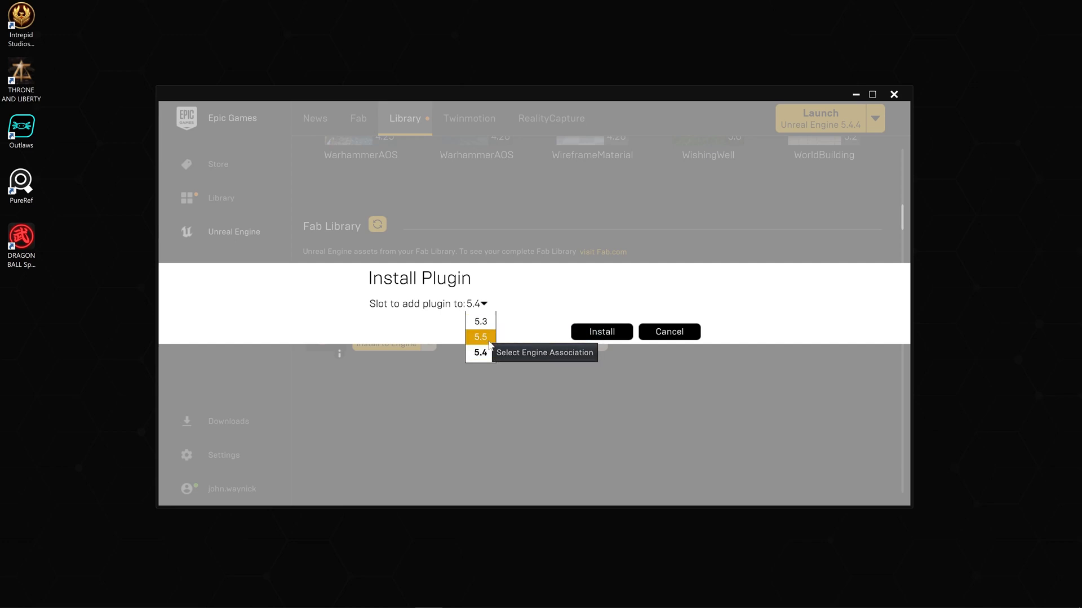
mouse_move(480, 321)
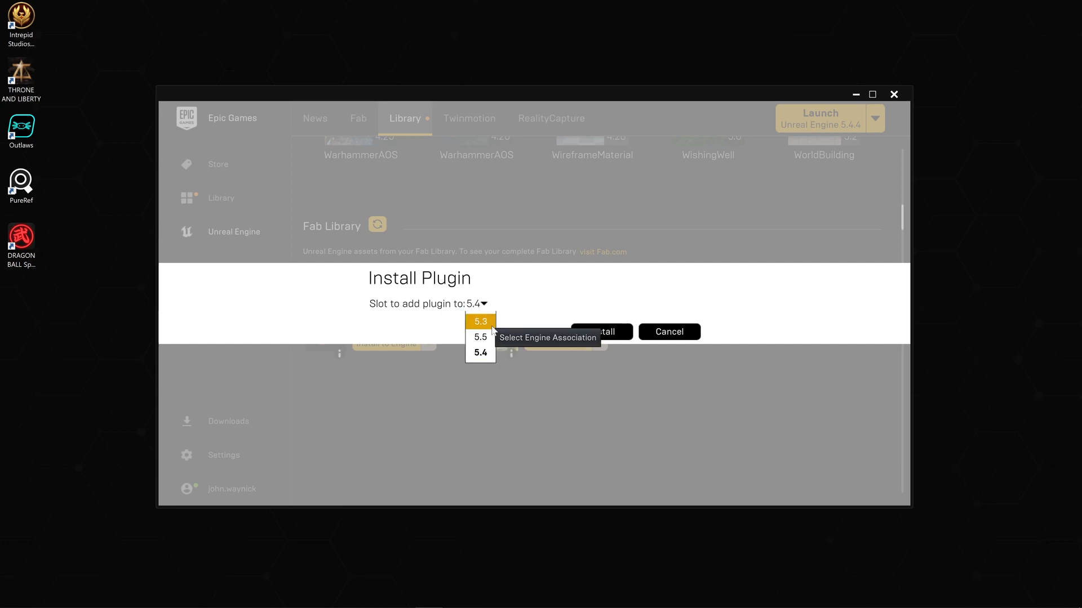
mouse_move(480, 352)
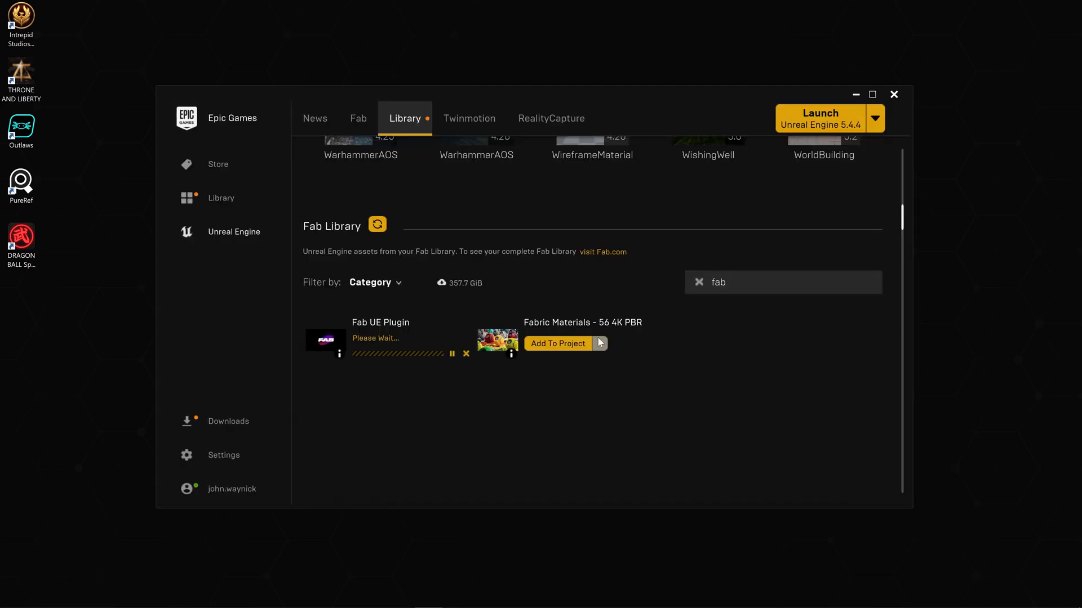
mouse_move(393, 375)
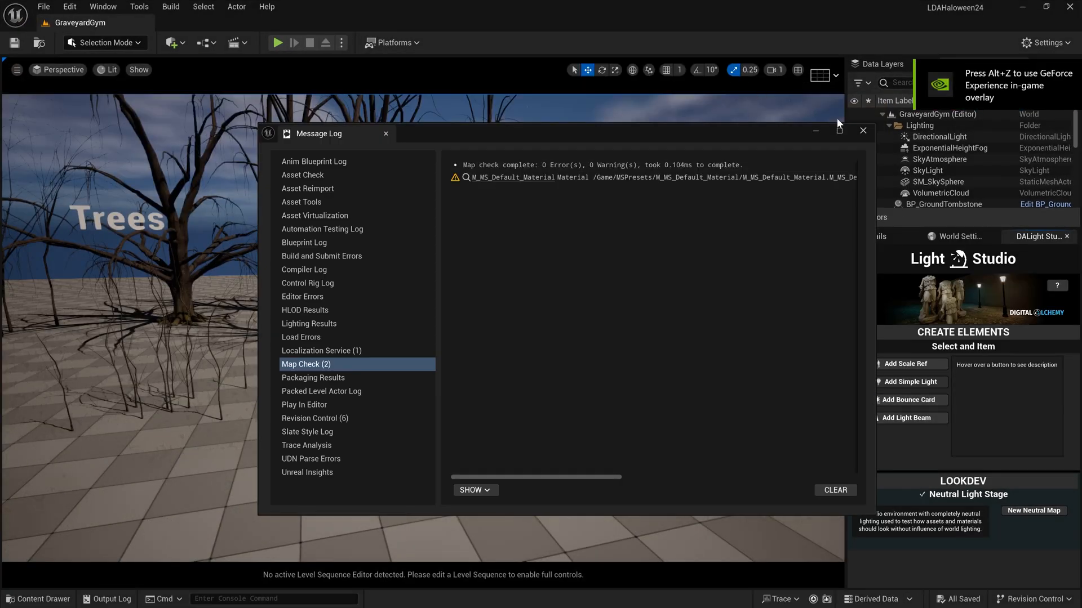
Confirm the Epic Games account sign-in for Fab in Chrome
click(863, 131)
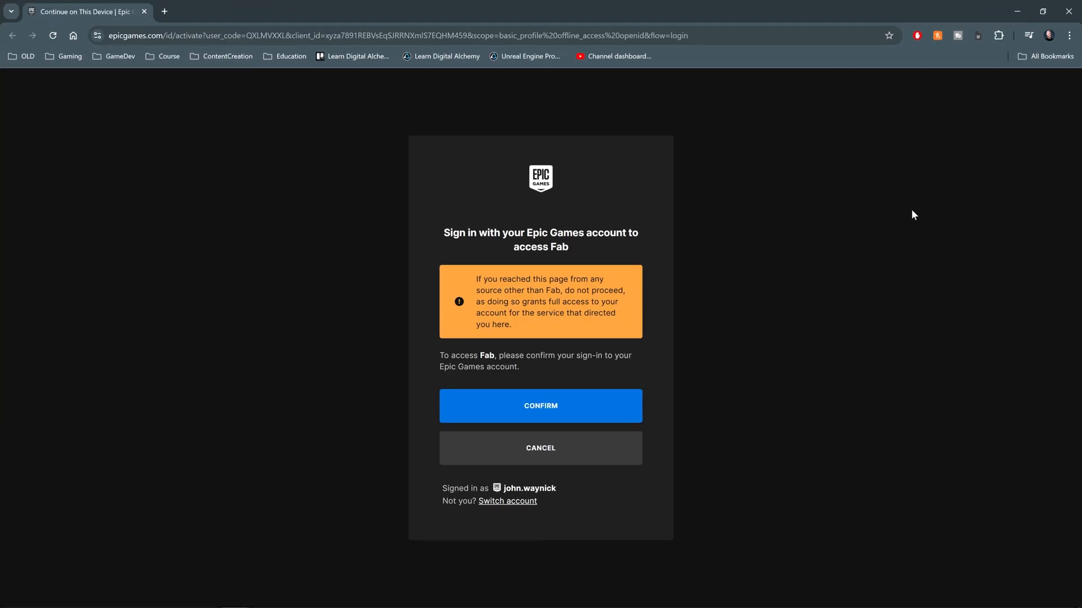
key(F11)
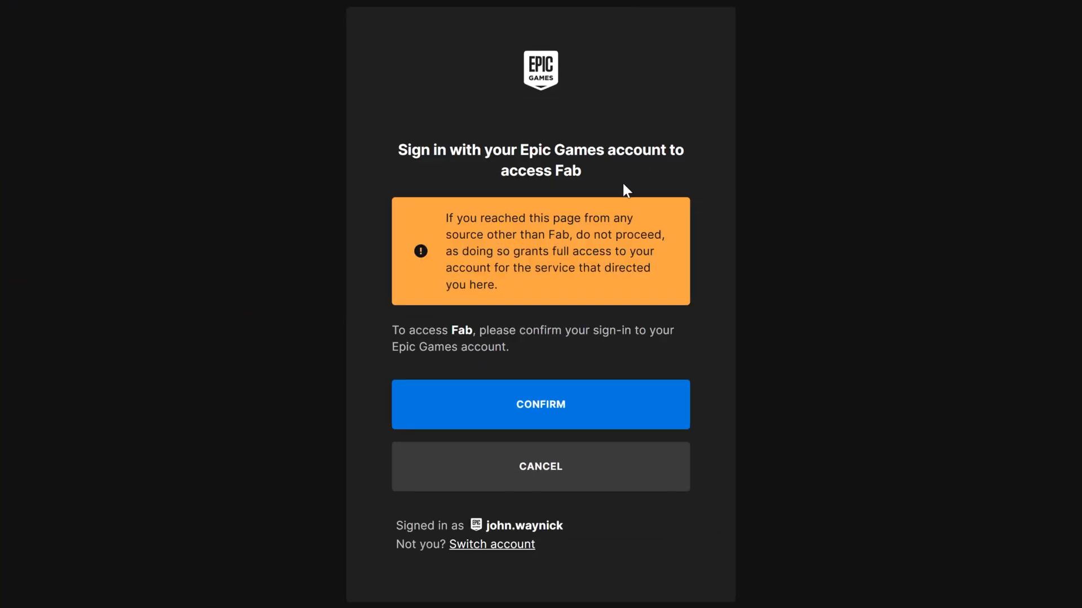
mouse_move(677, 178)
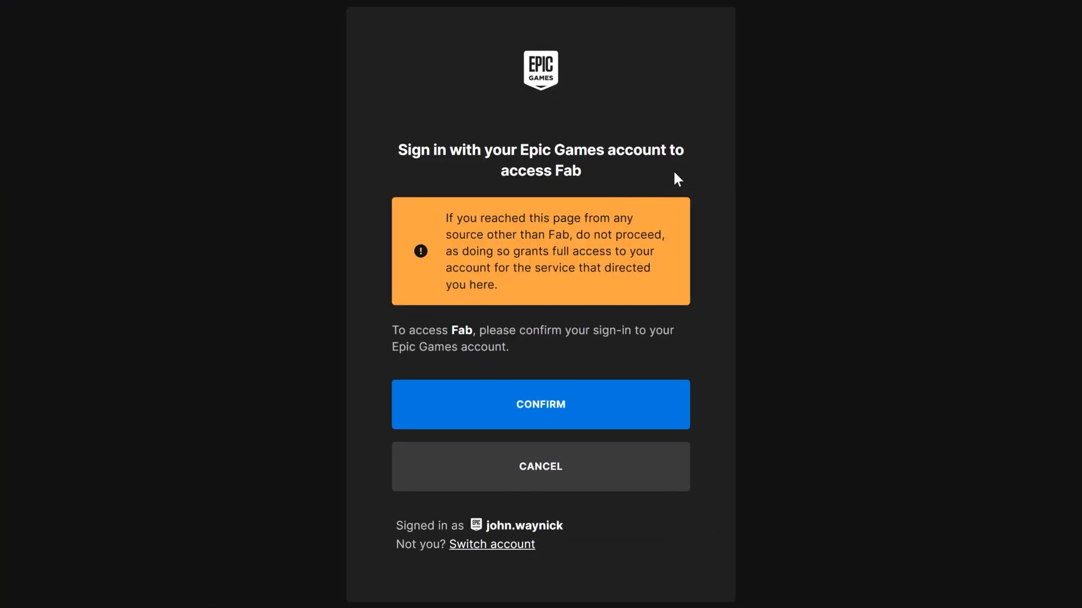
mouse_move(565, 396)
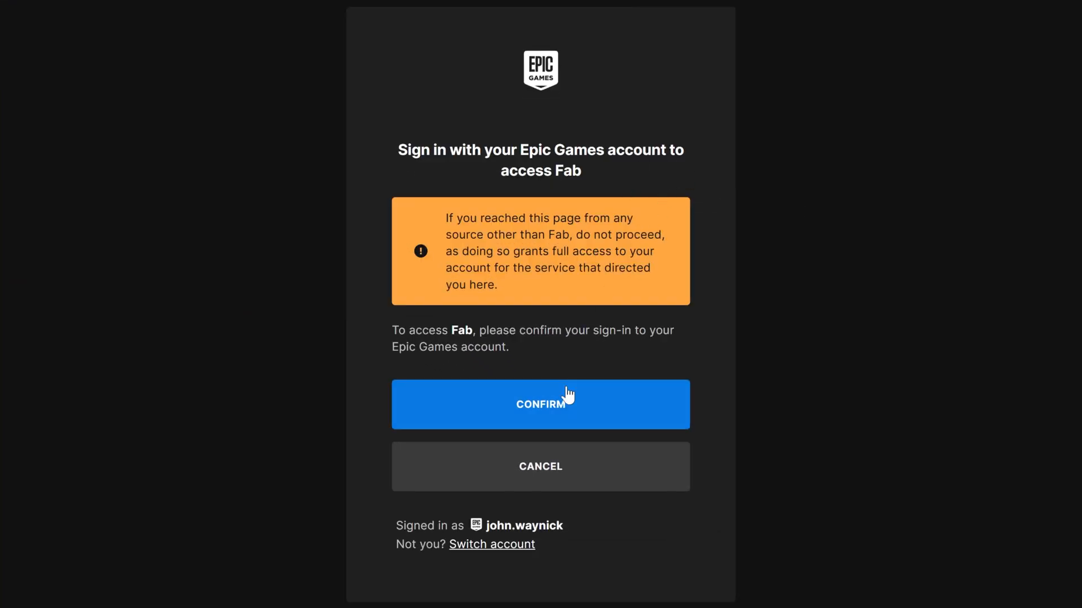
click(540, 404)
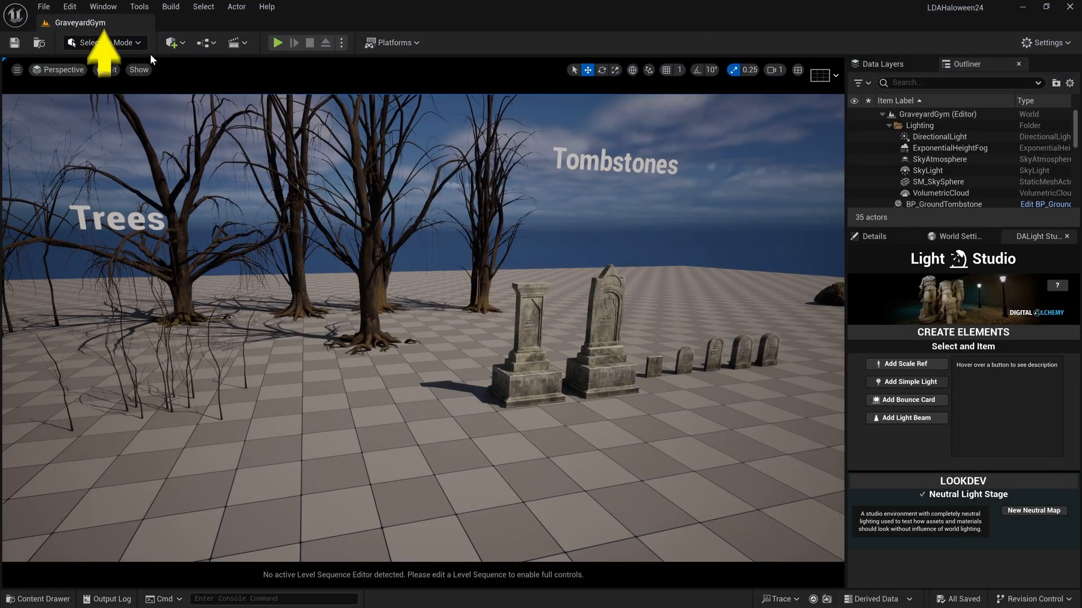
Launch the Fab plugin from the Window menu and check its account options
click(103, 6)
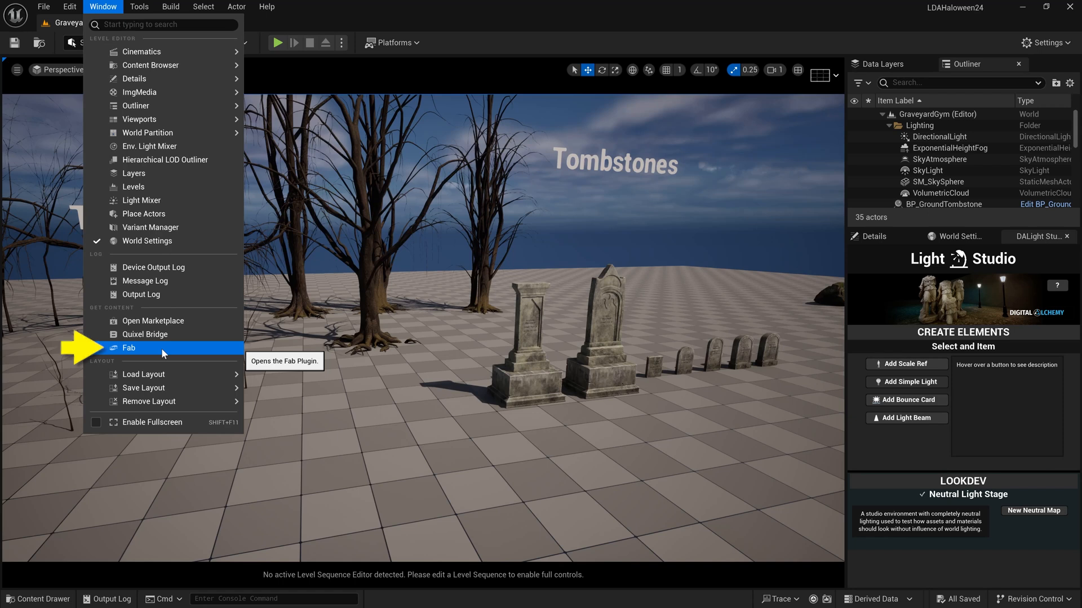
click(128, 347)
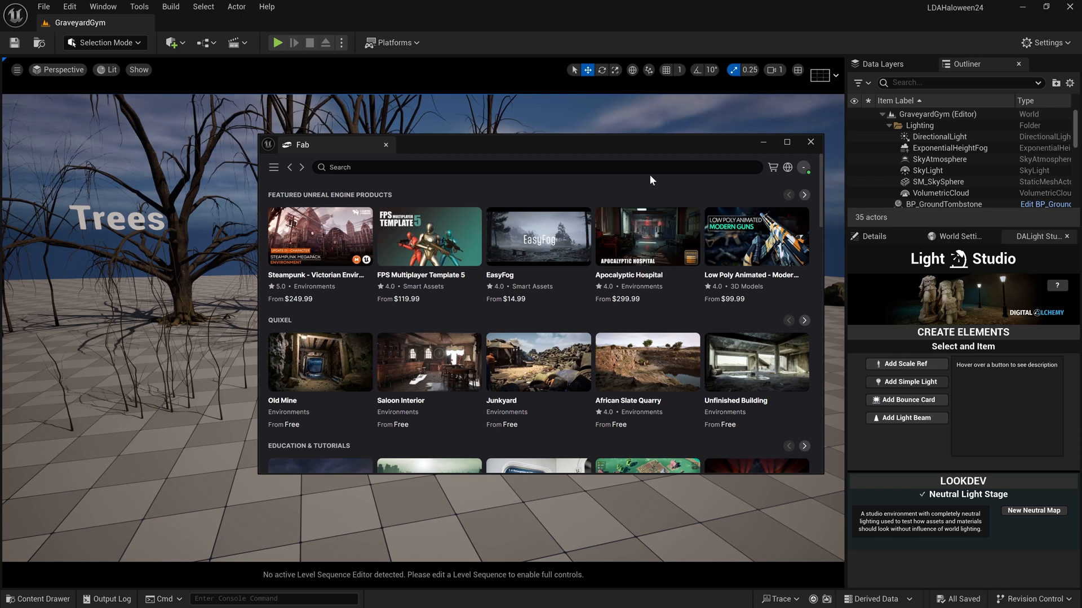
mouse_move(804, 177)
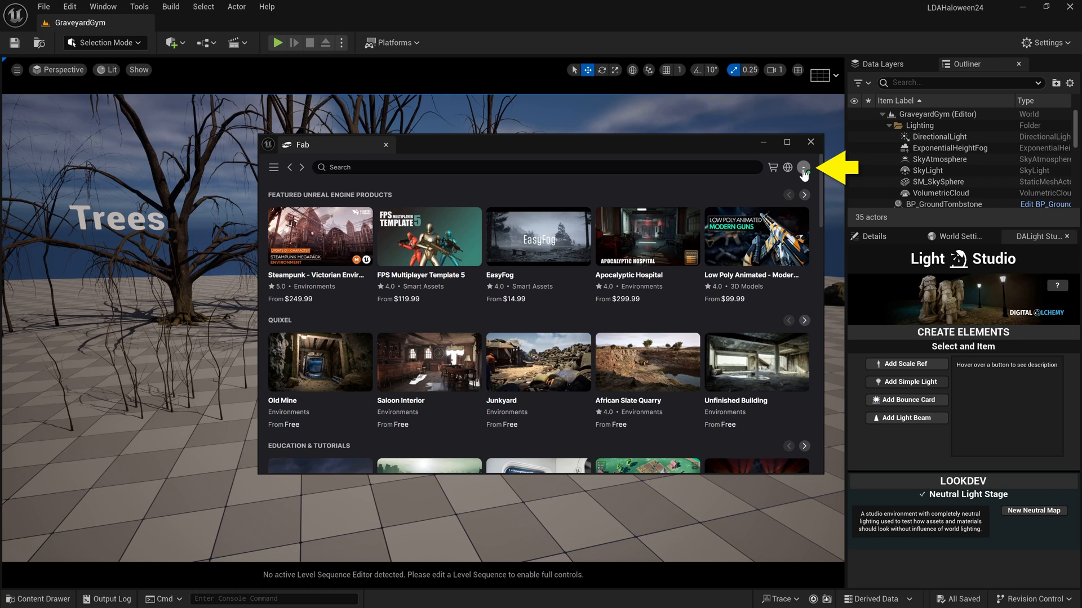
click(803, 167)
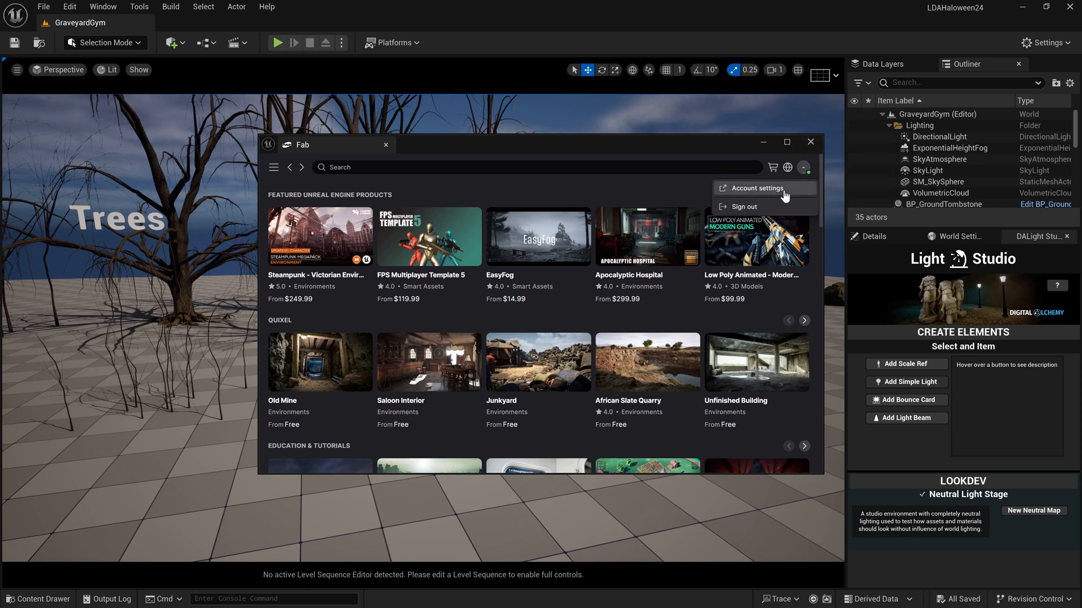
click(569, 185)
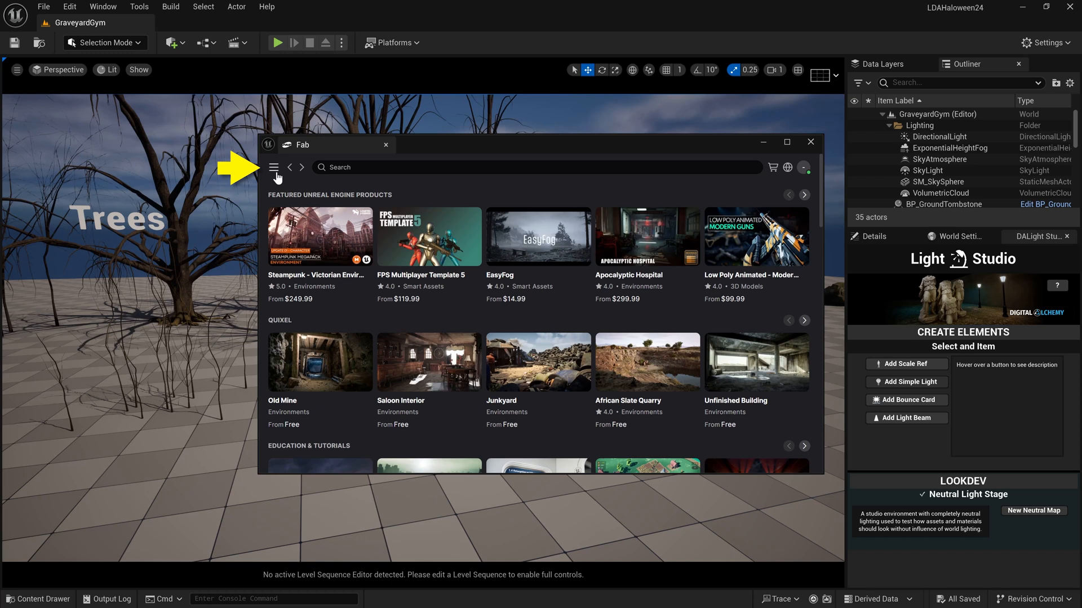
Switch the Fab window to My Library and browse the owned items
click(275, 167)
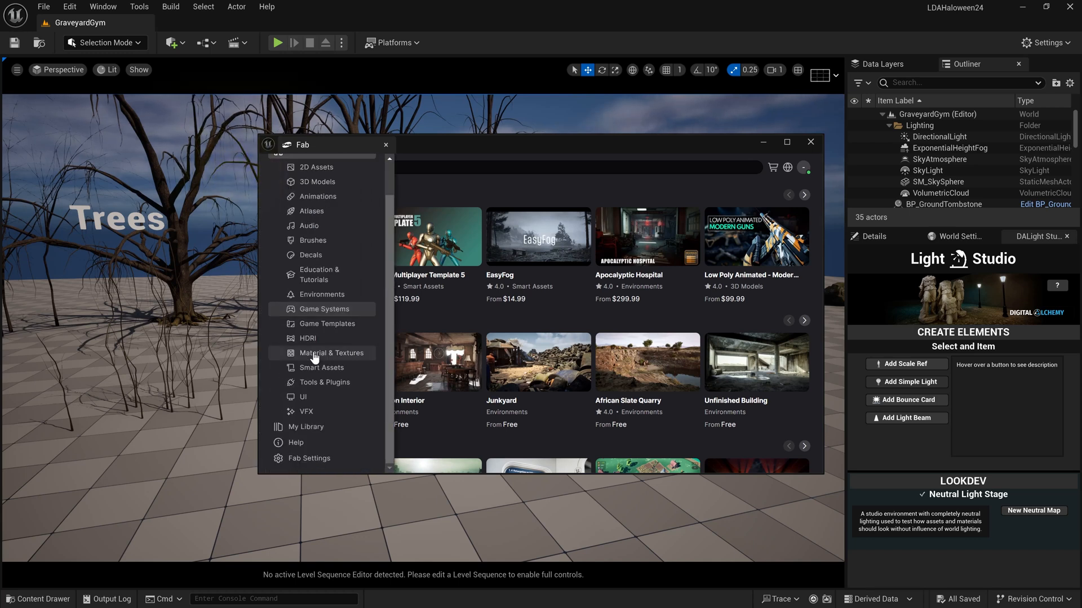
click(305, 427)
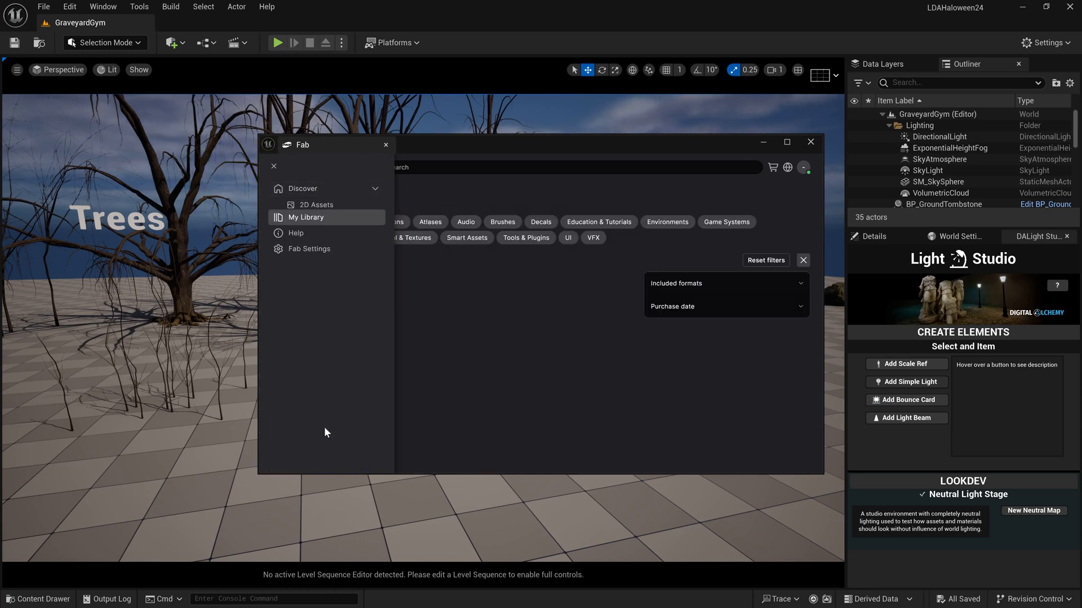
click(306, 216)
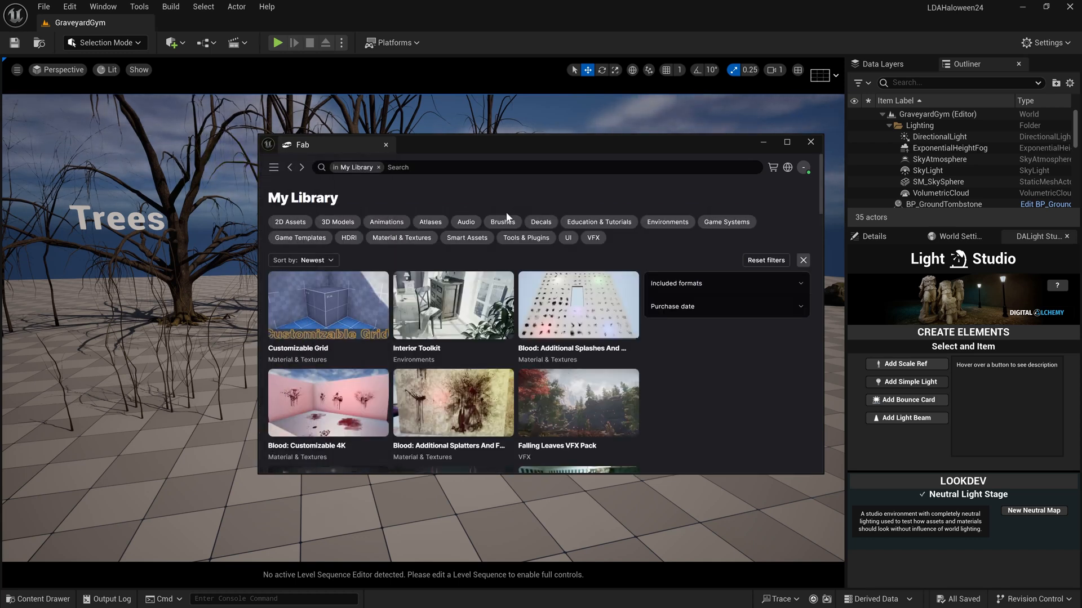
mouse_move(792, 356)
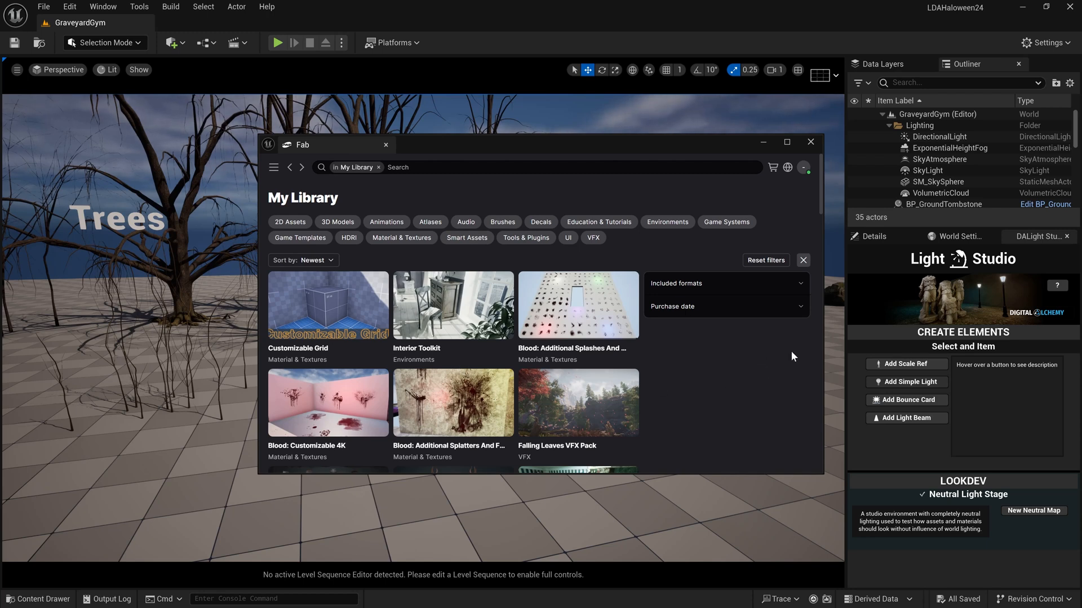
mouse_move(698, 393)
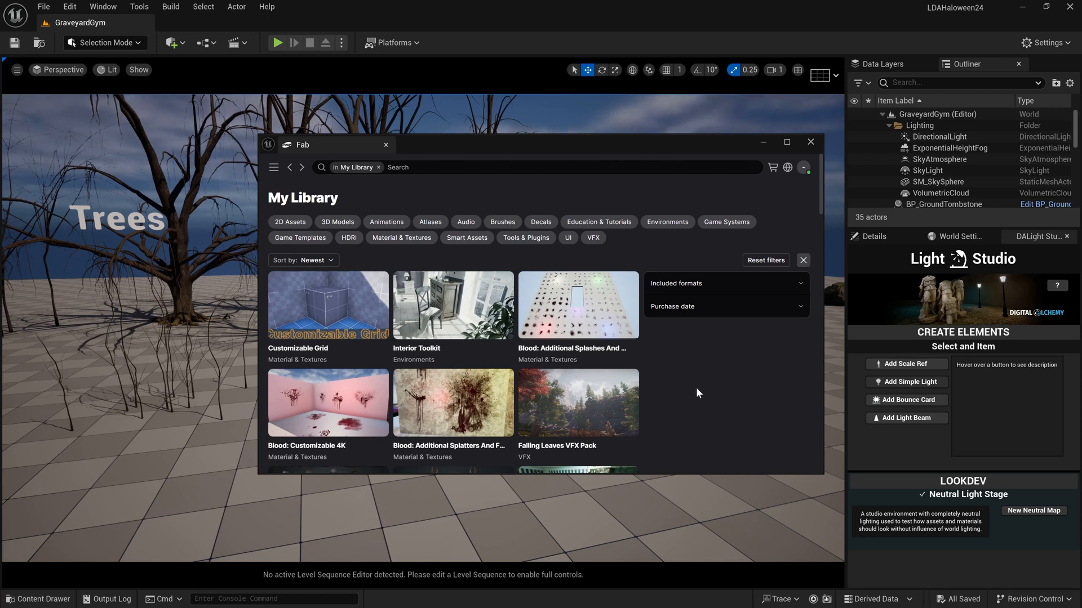
mouse_move(705, 385)
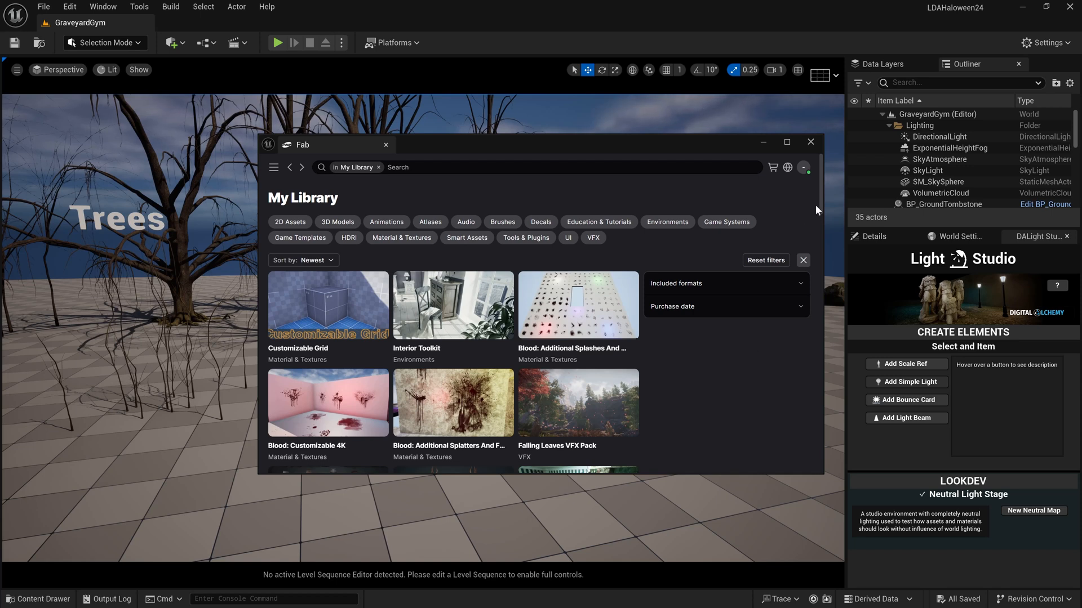
scroll(down, 3)
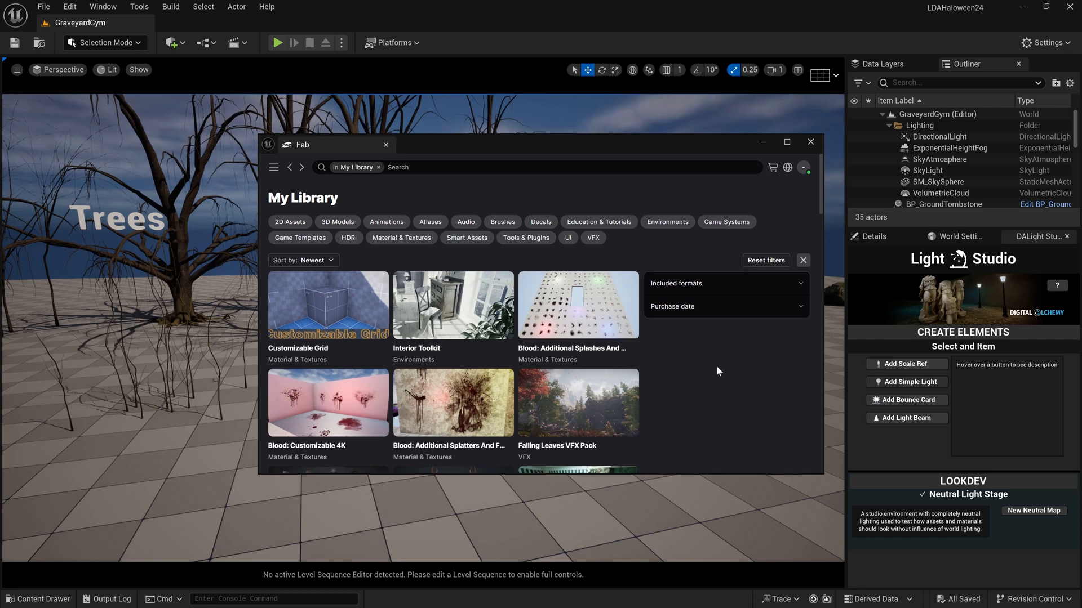
scroll(down, 3)
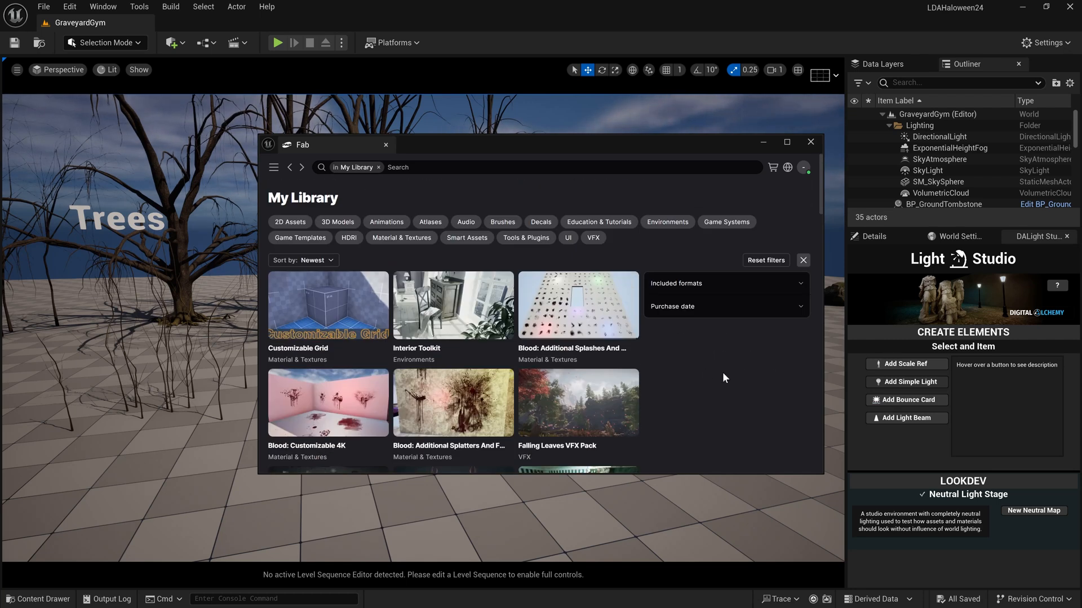
Search My Library for 'Quixel', clear the search, and filter to Material & Textures
click(538, 167)
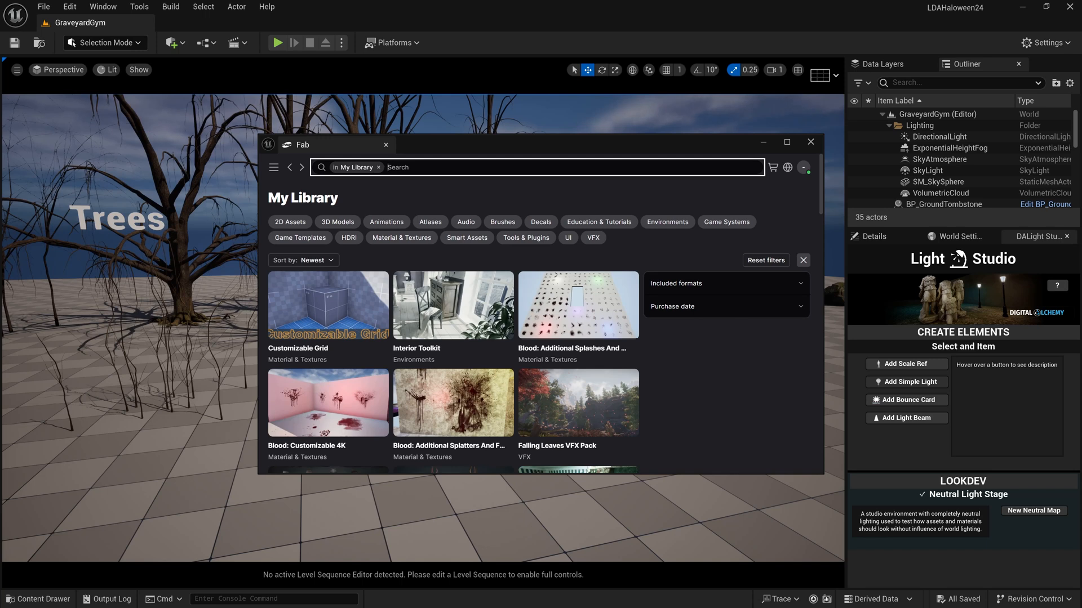
text(Quixel)
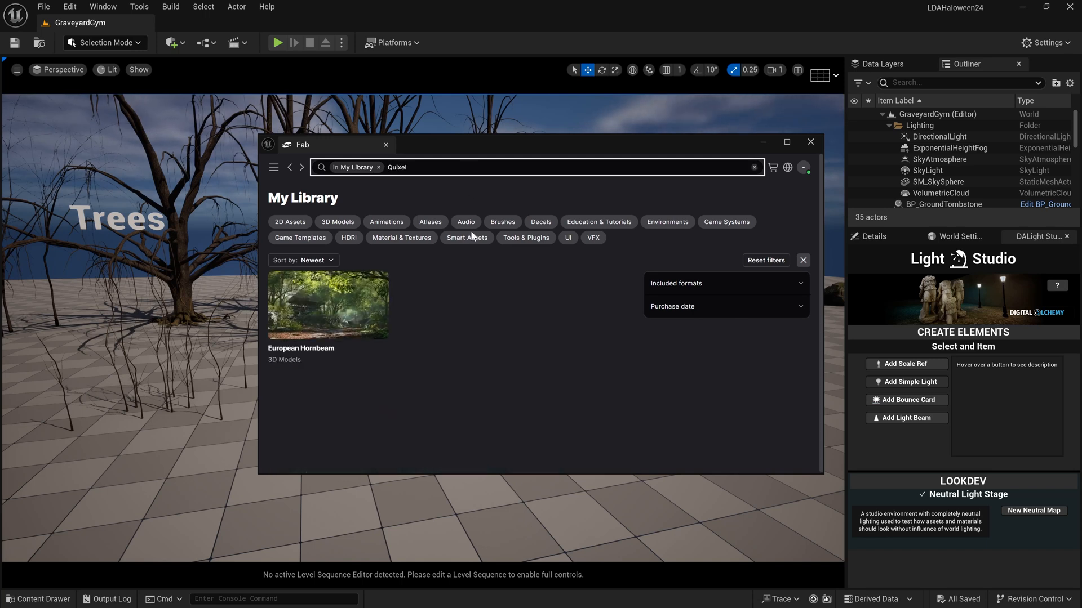
mouse_move(378, 314)
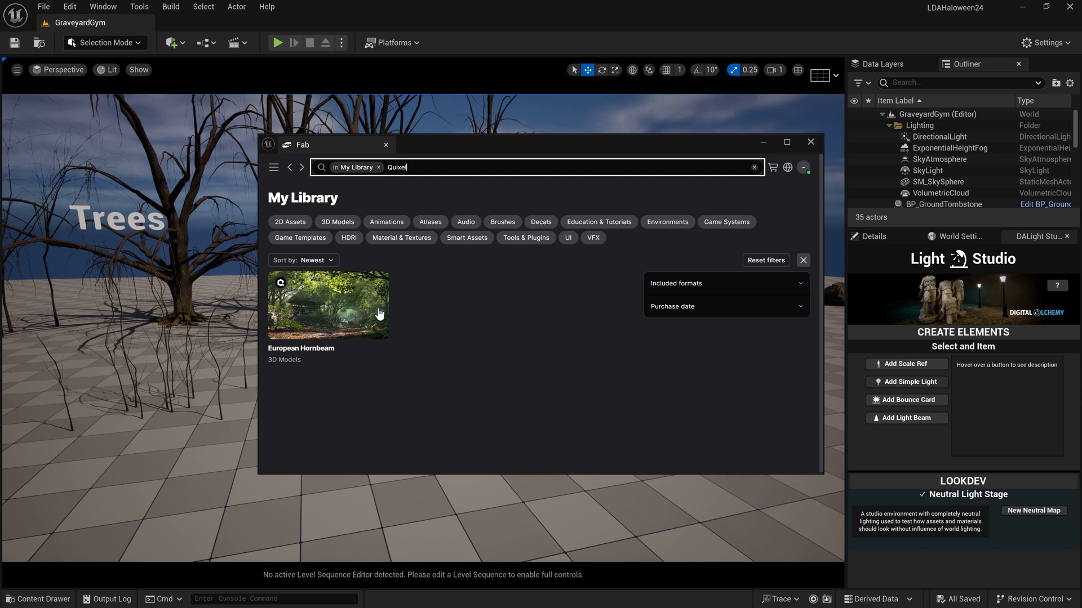
key(Backspace)
text(megascan)
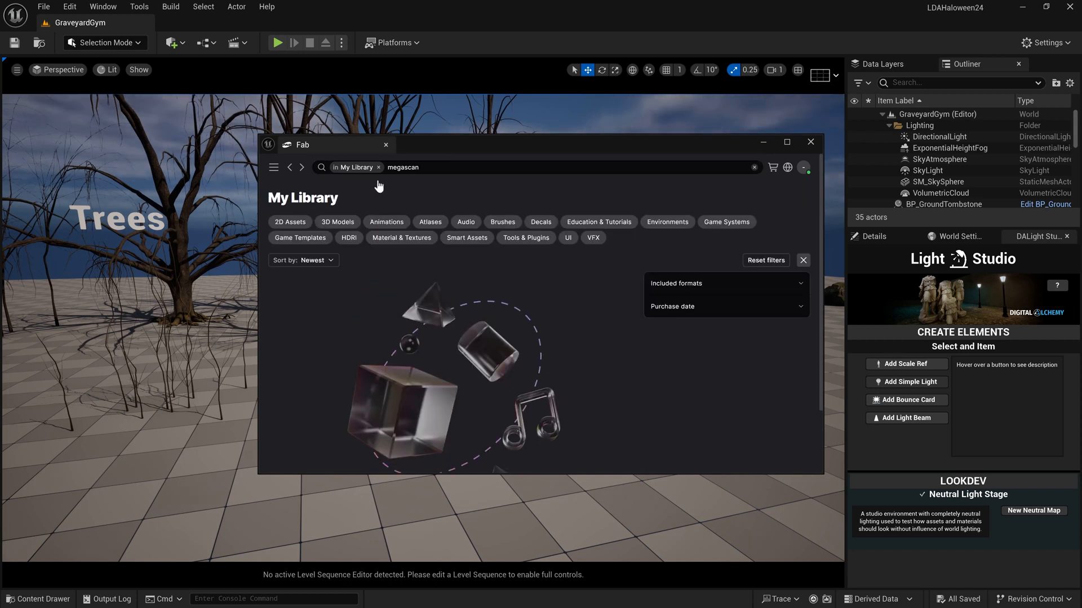
click(753, 167)
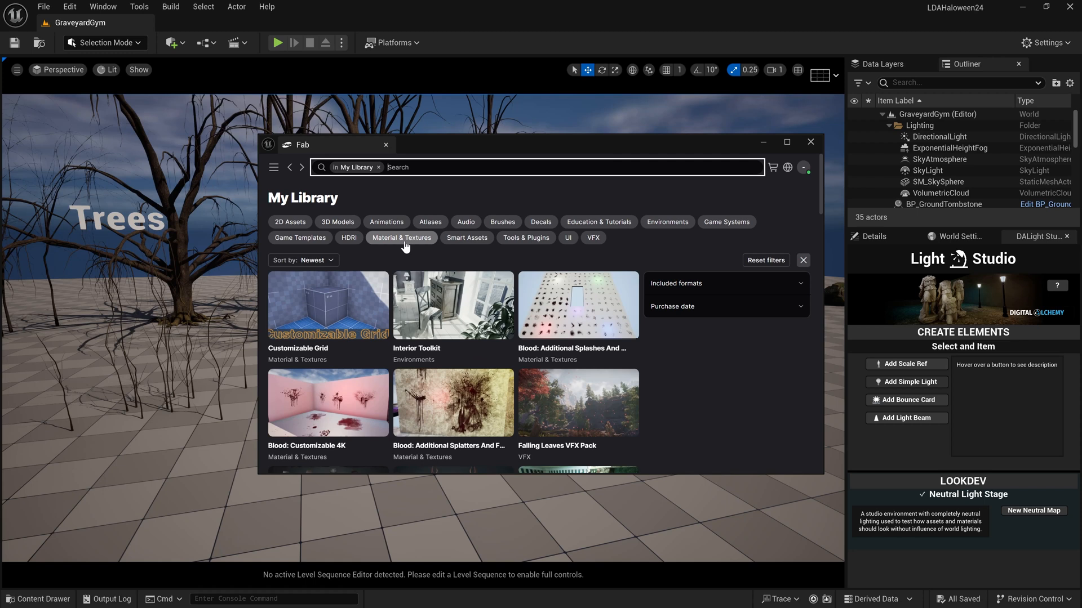
click(400, 237)
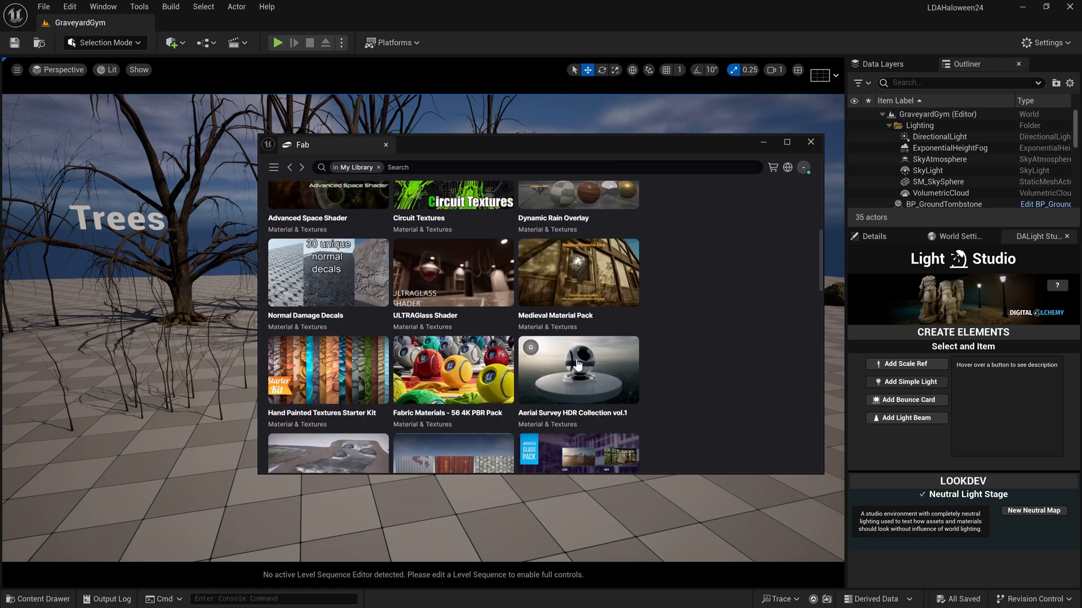
scroll(down, 3)
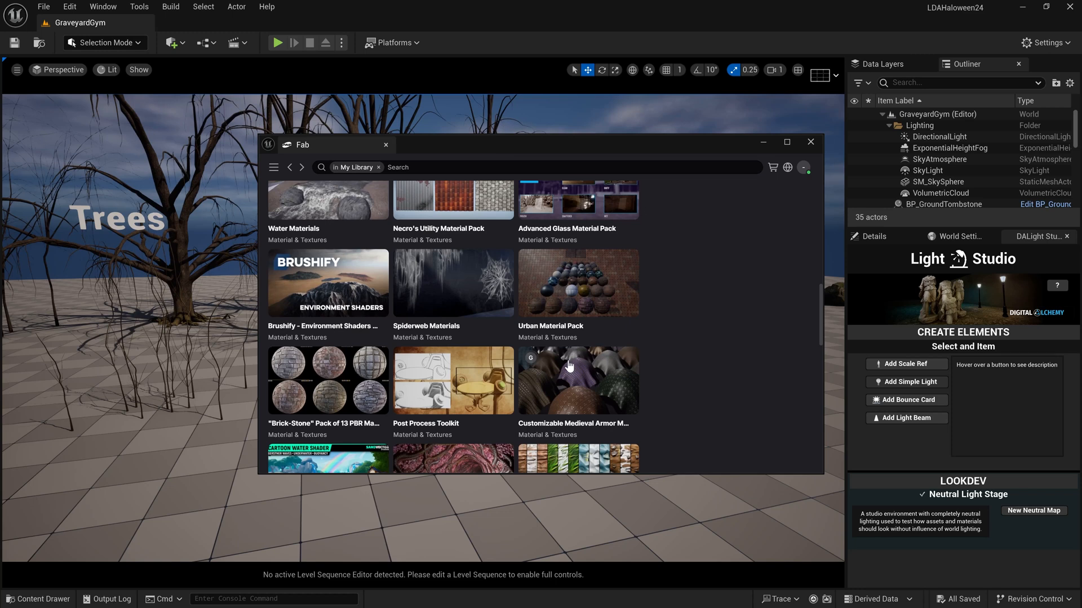
scroll(down, 3)
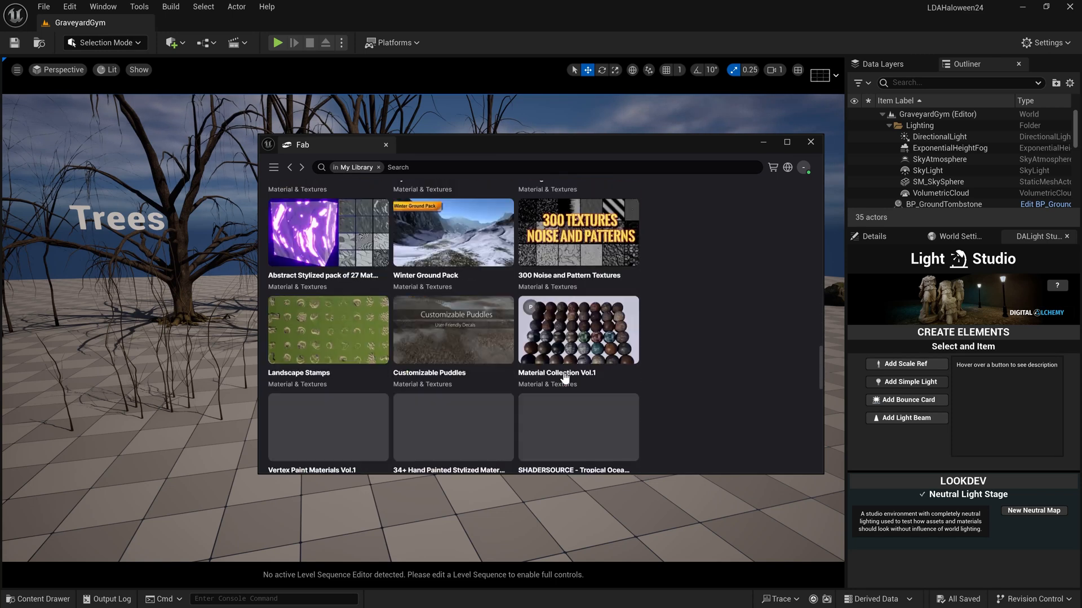
scroll(down, 3)
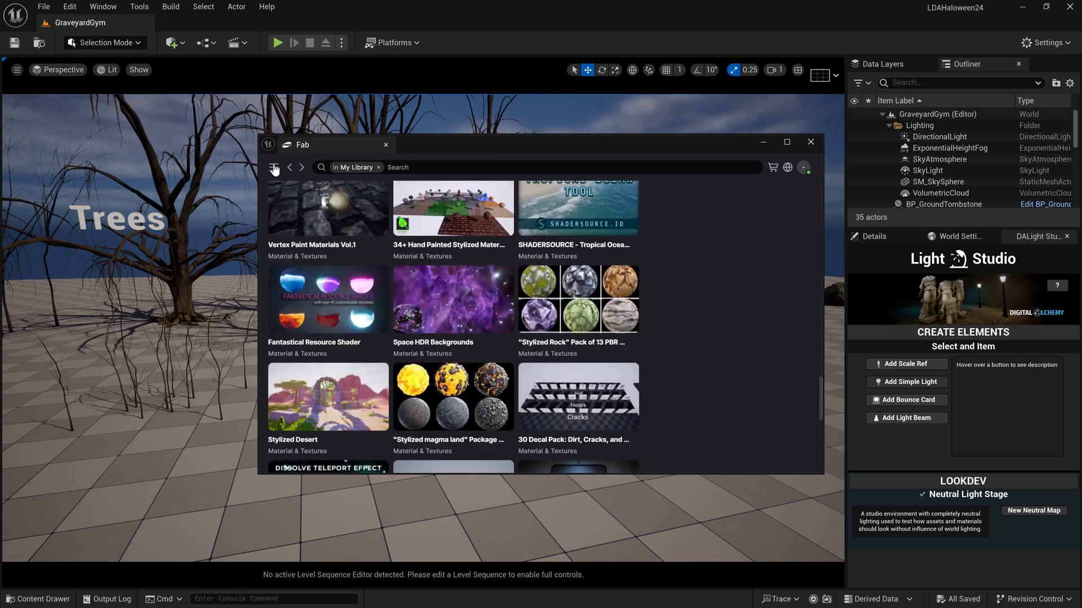
Browse Fab's Discover > 3D Models catalogue from the navigation panel
click(274, 166)
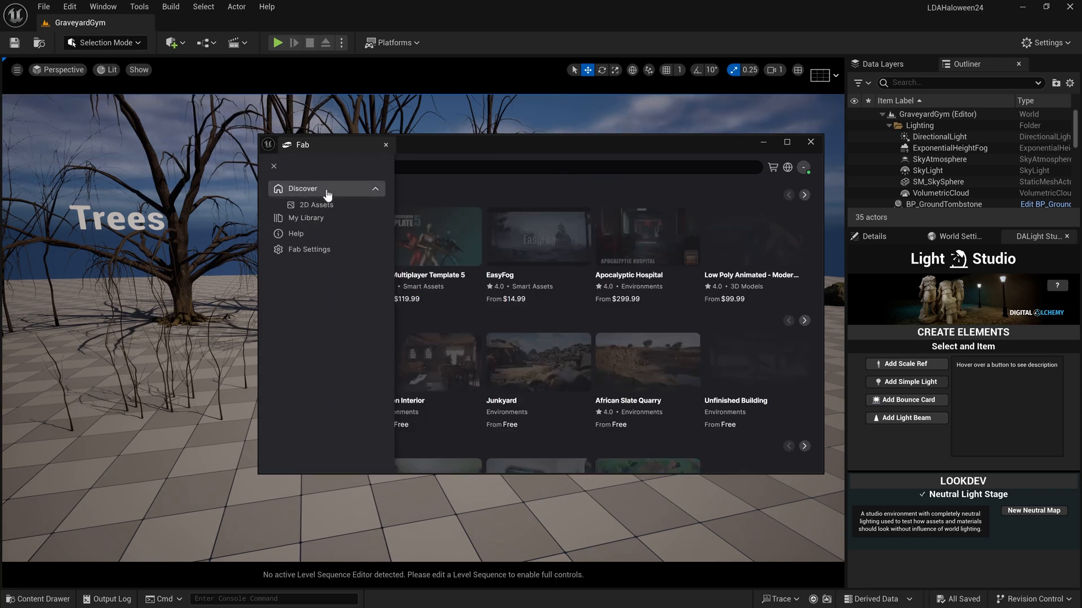
click(302, 188)
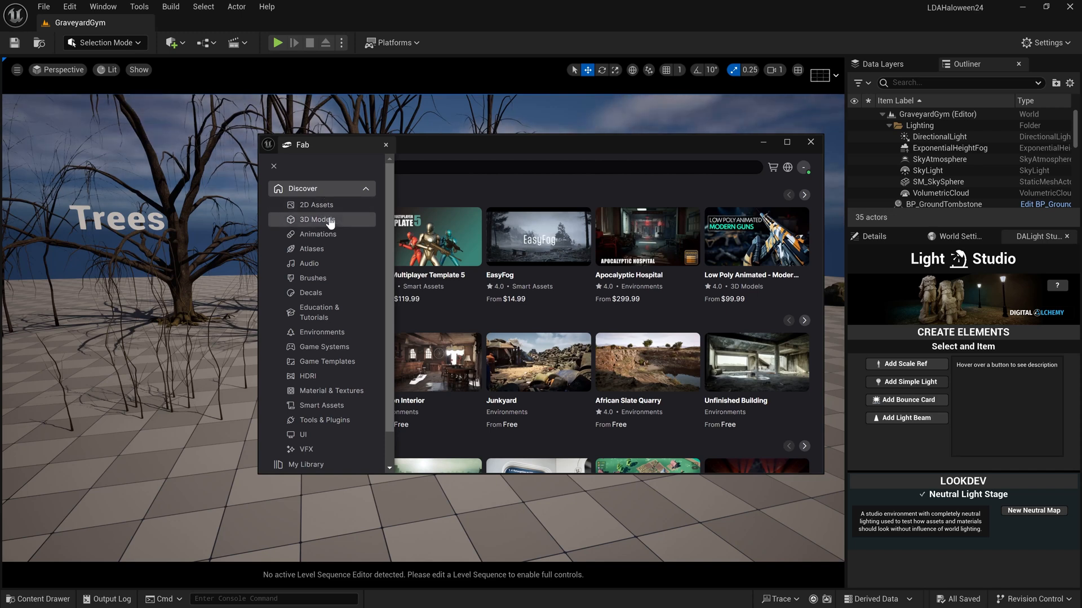
click(319, 219)
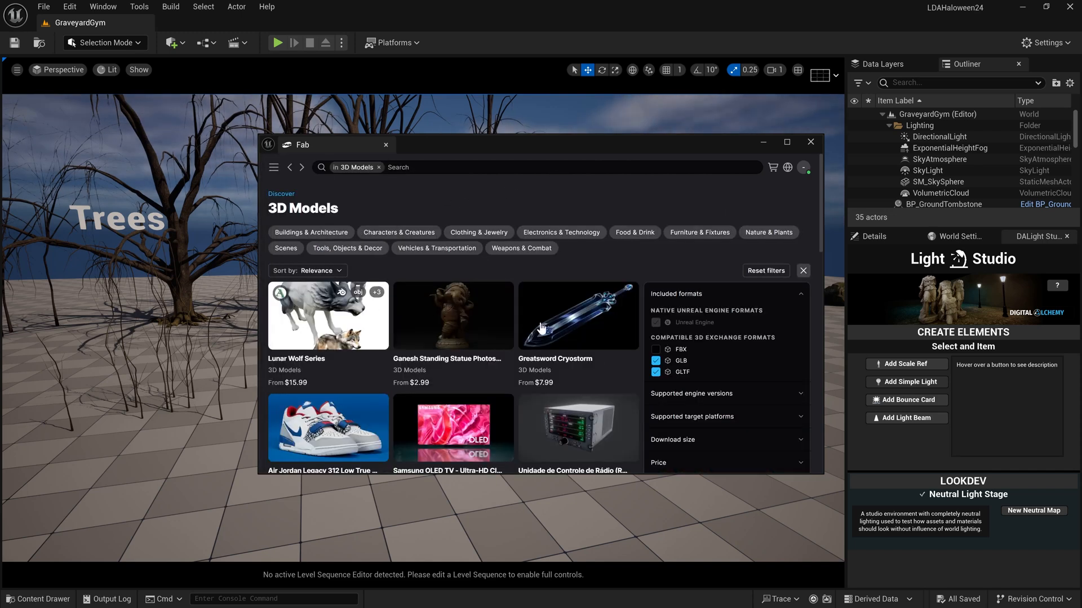
scroll(down, 3)
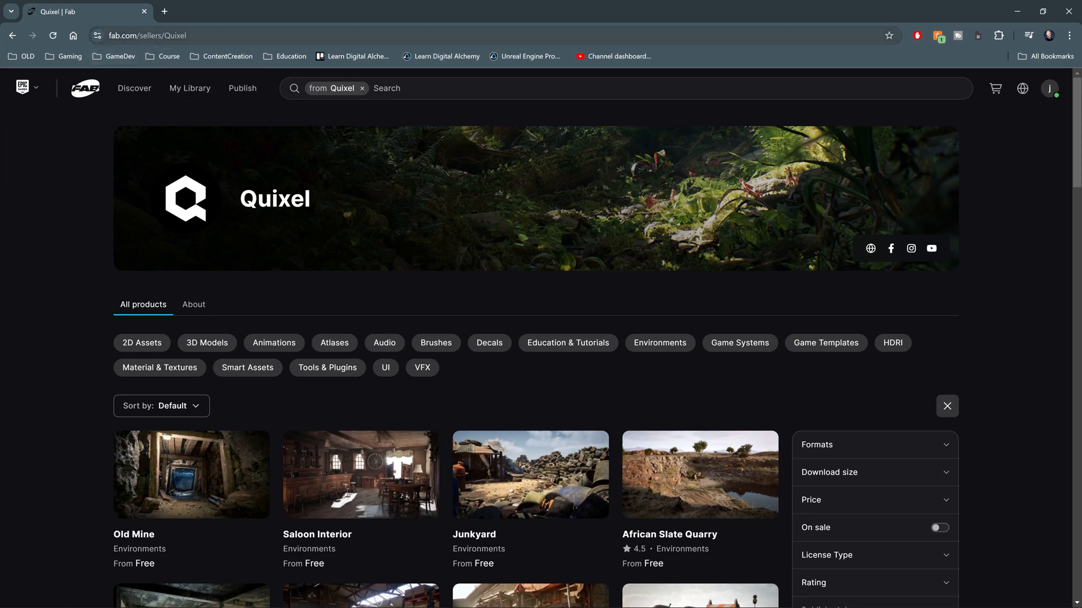
Scroll the Quixel seller page and open the Rusty Hand Saw listing
scroll(down, 3)
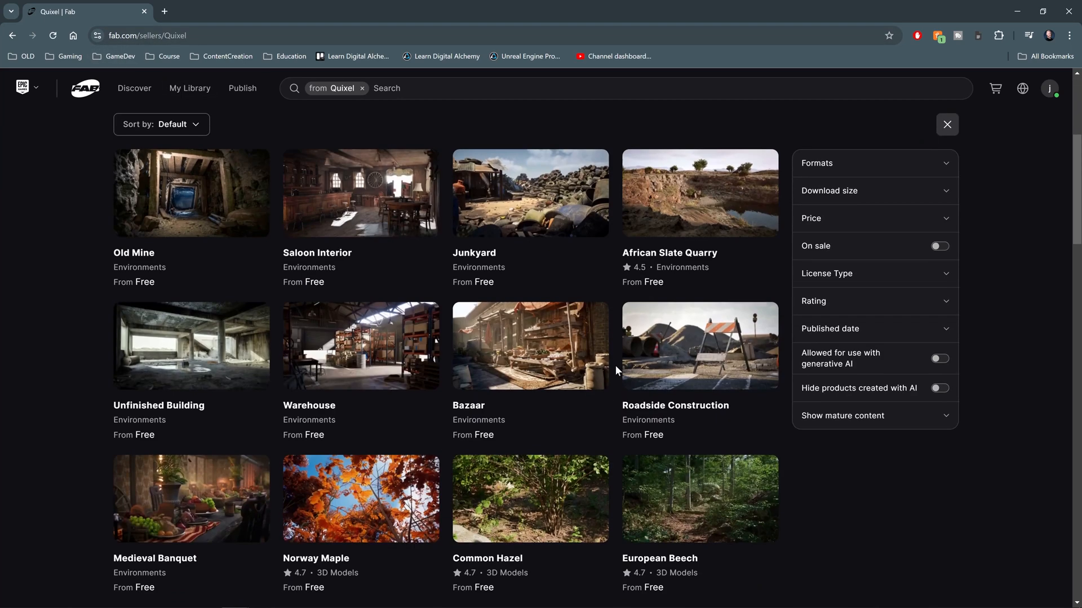
scroll(down, 3)
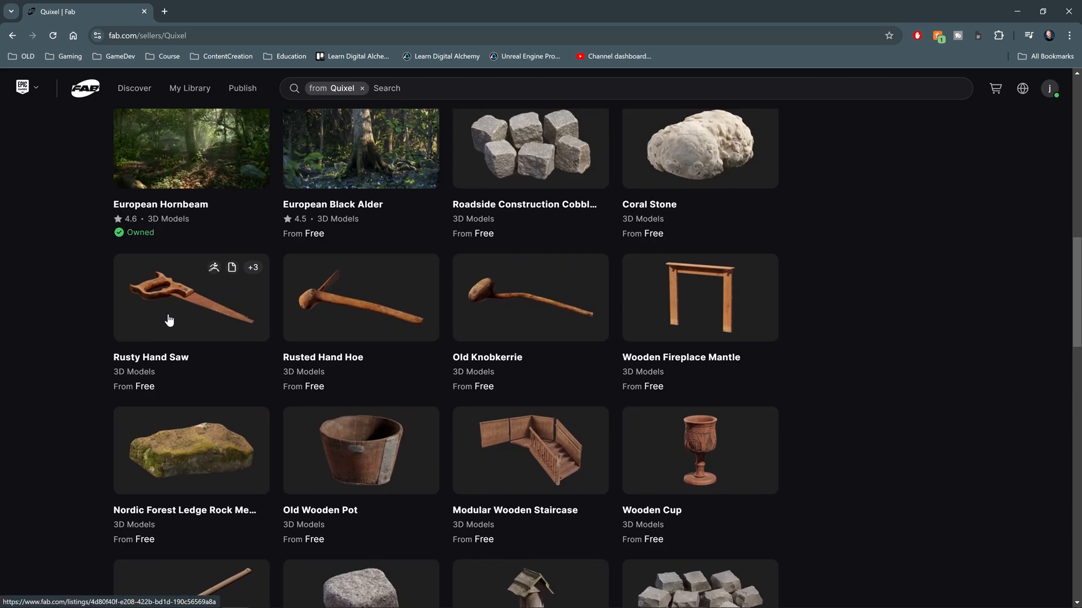
click(191, 298)
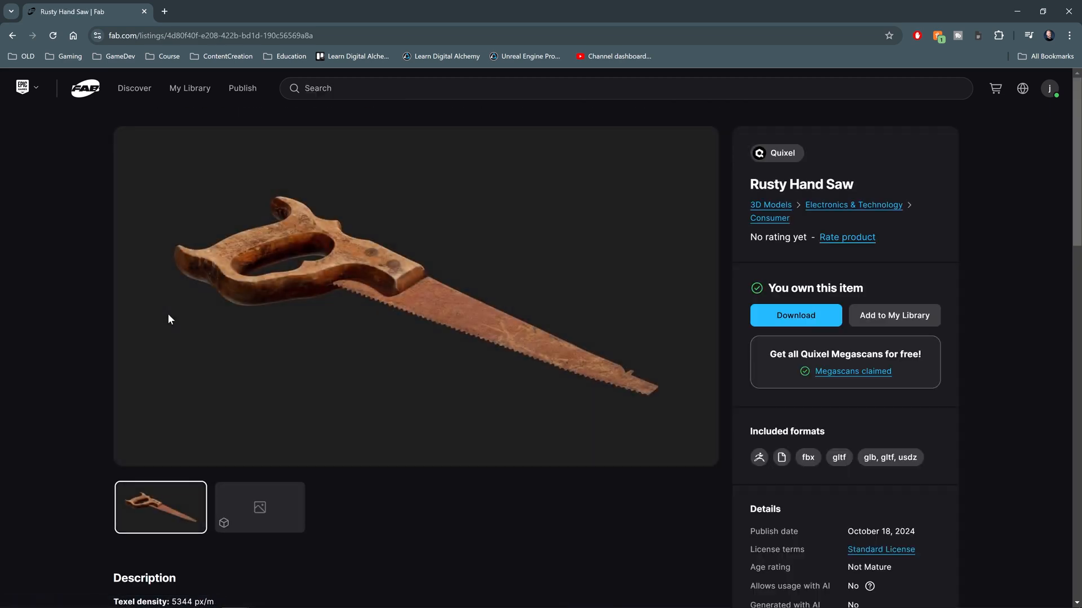
mouse_move(876, 297)
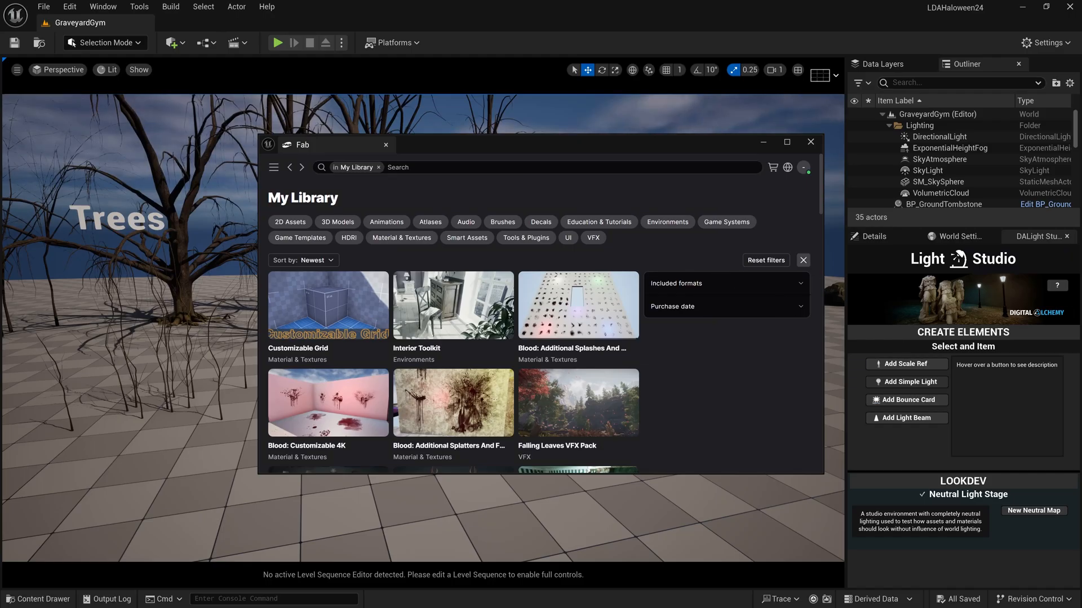
Search My Library for 'Rusty Hand Saw', open it, and add it to the project
click(538, 166)
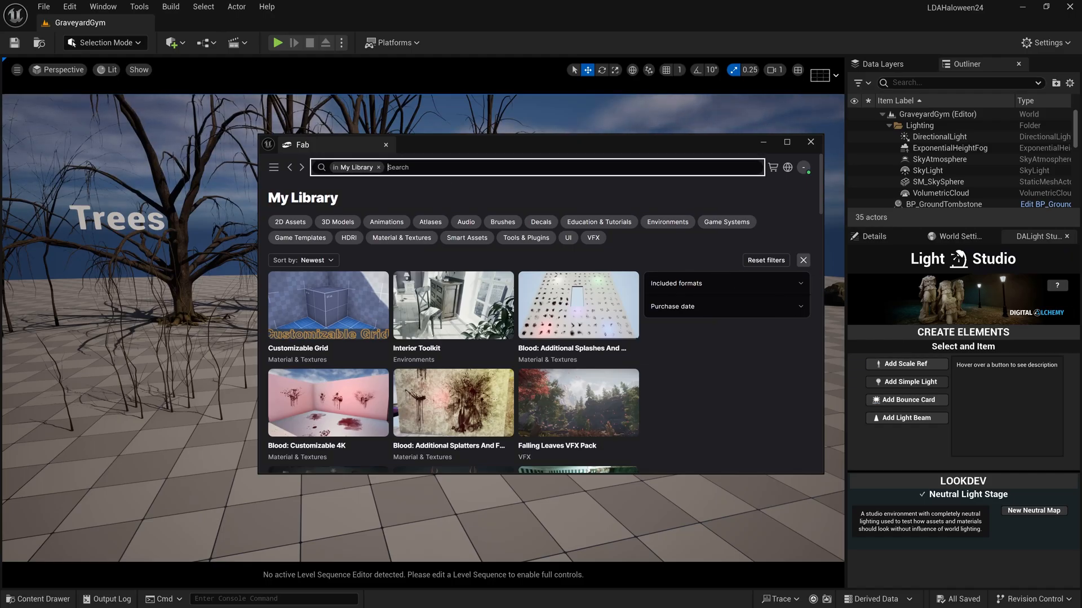
text(Rusty Hand)
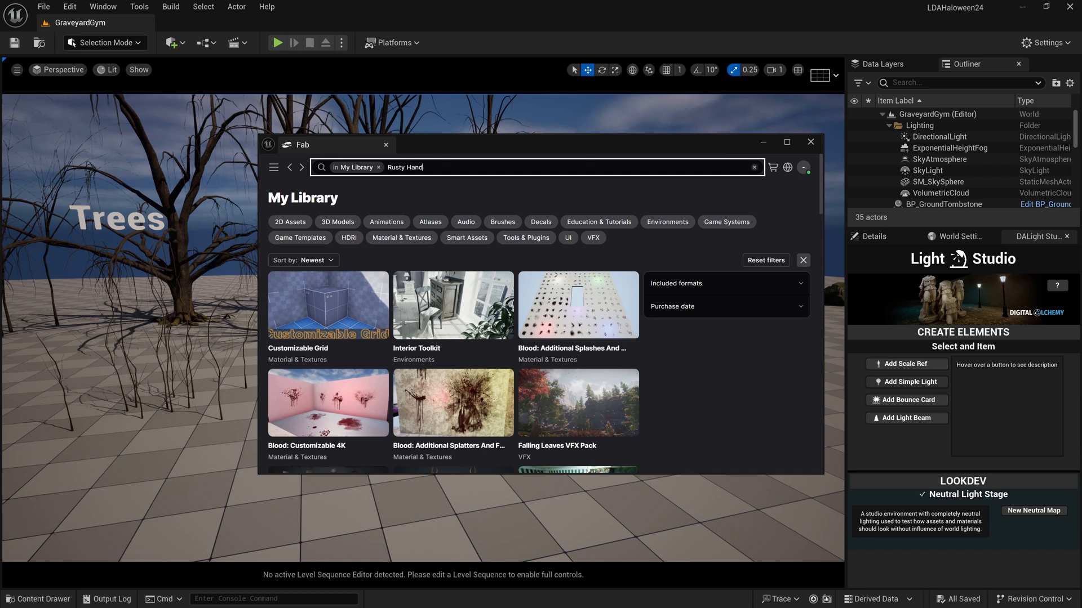
text(Saw)
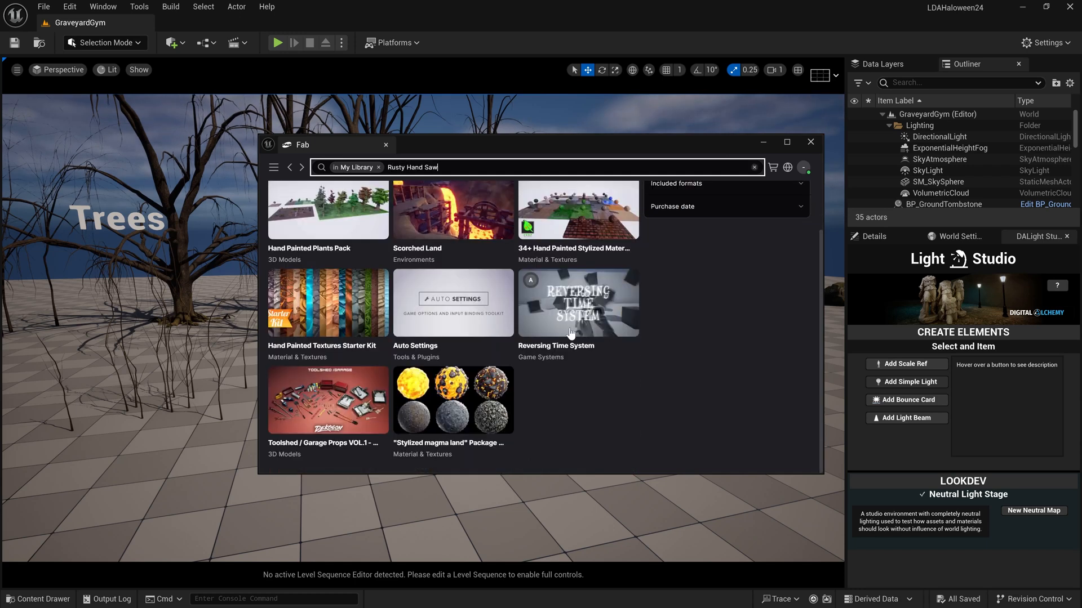
mouse_move(528, 360)
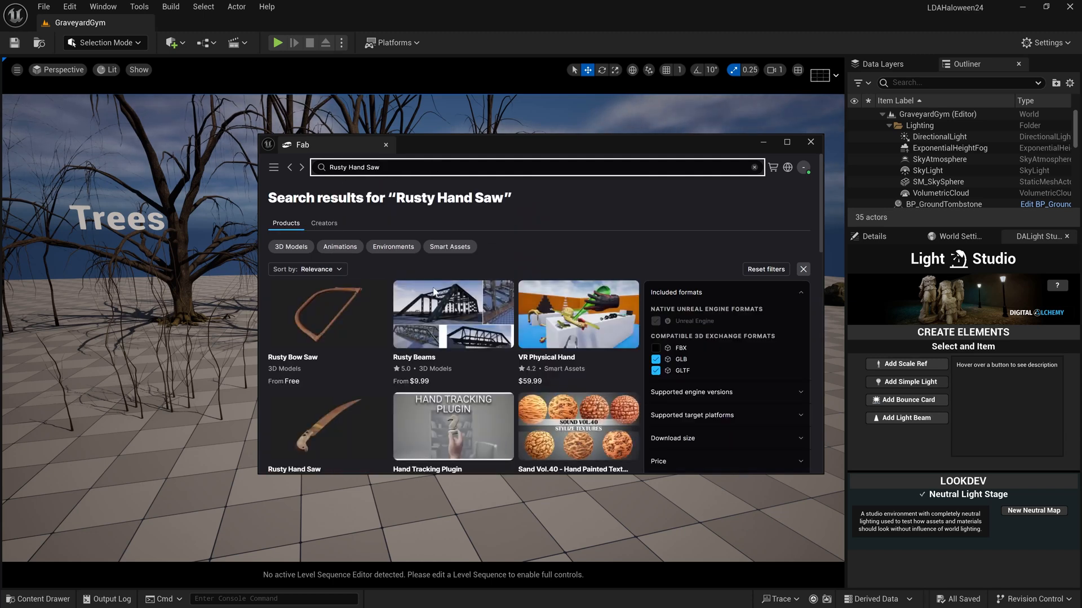
click(754, 166)
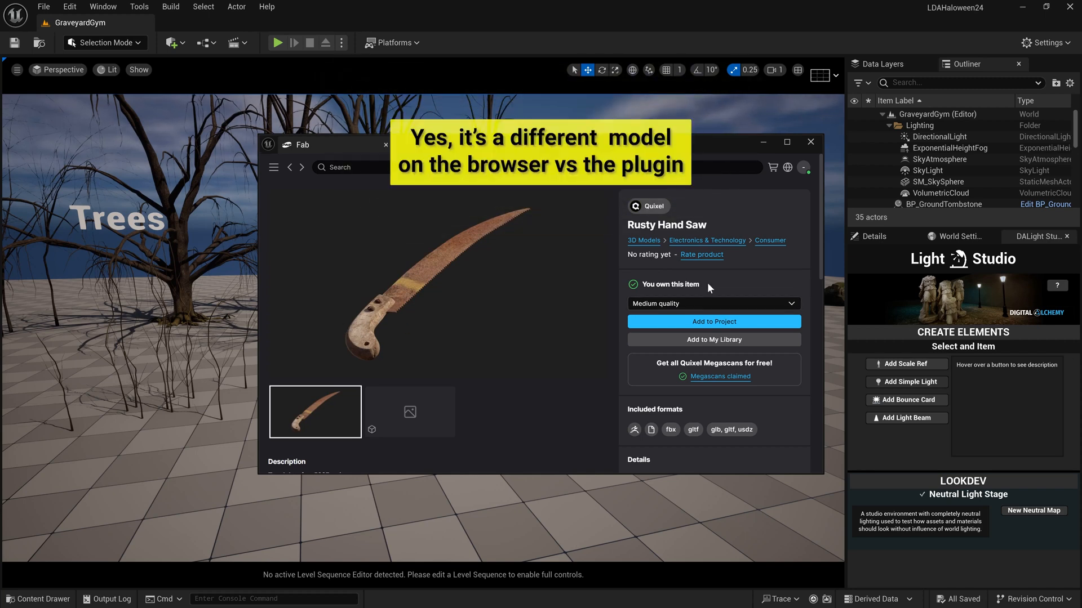
mouse_move(714, 322)
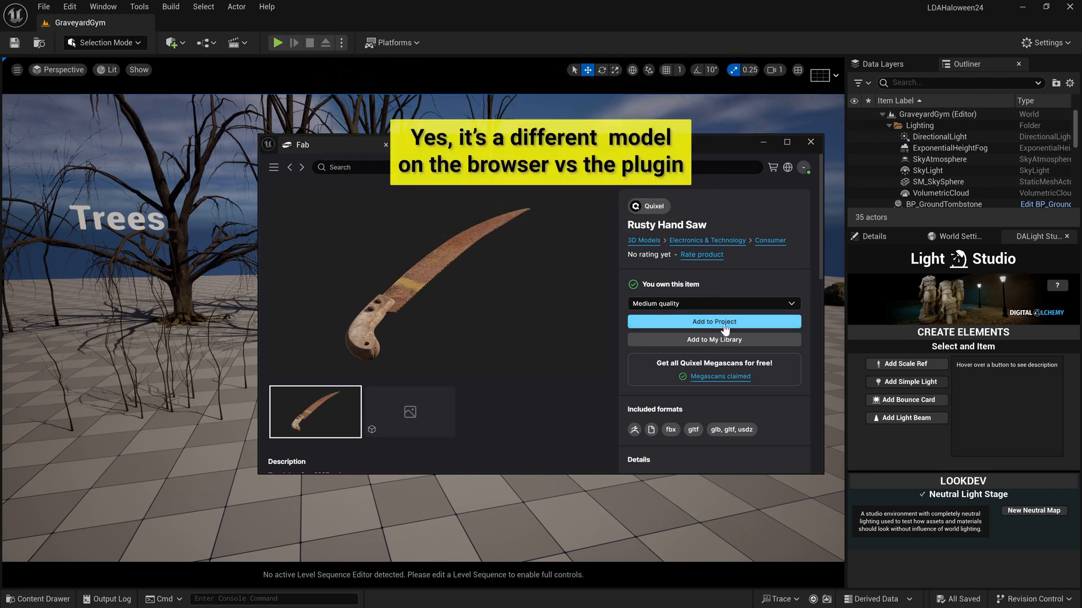
click(714, 321)
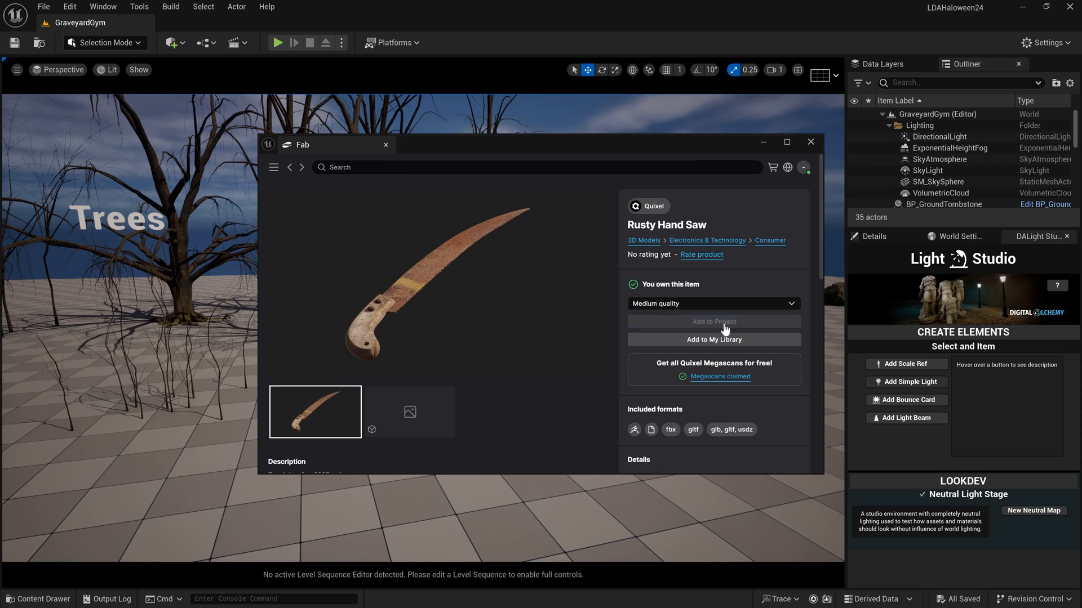
Place the wlkldgk_tier_2 saw mesh in the level and reopen the Content Browser
click(713, 321)
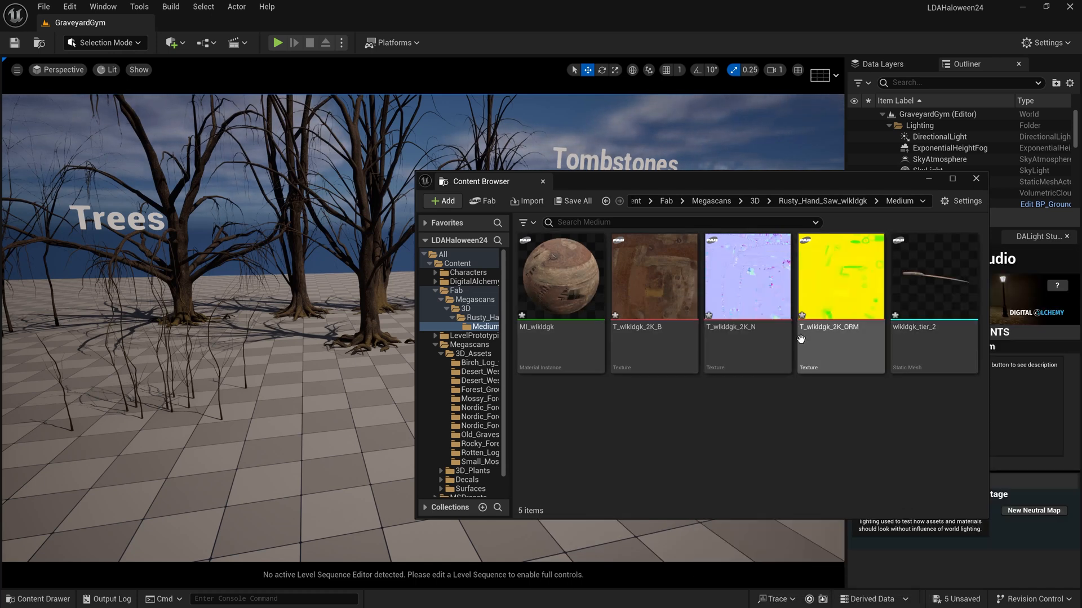
mouse_move(454, 289)
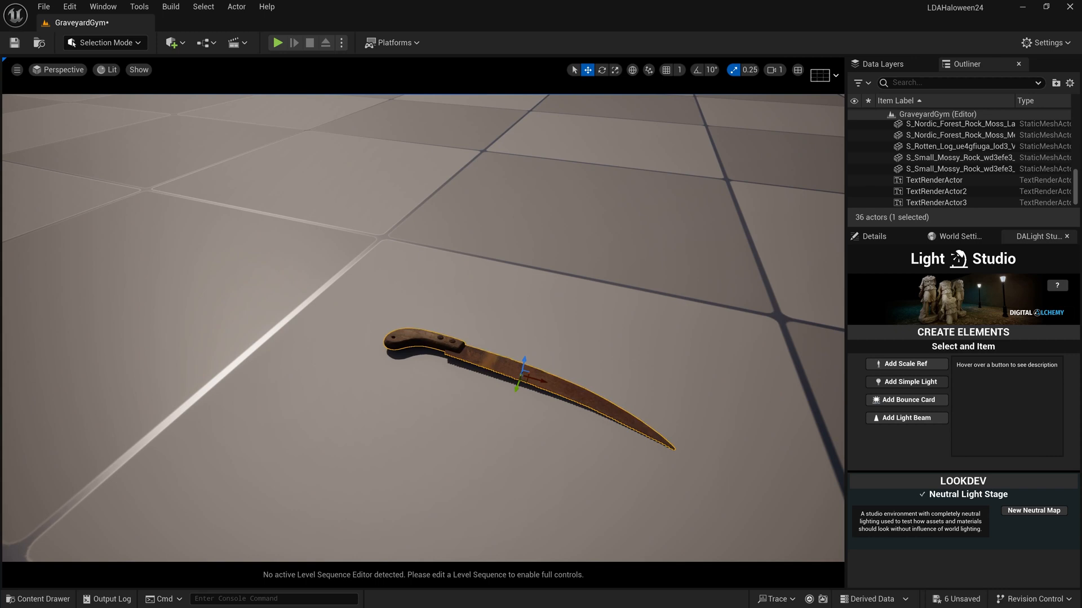
click(38, 599)
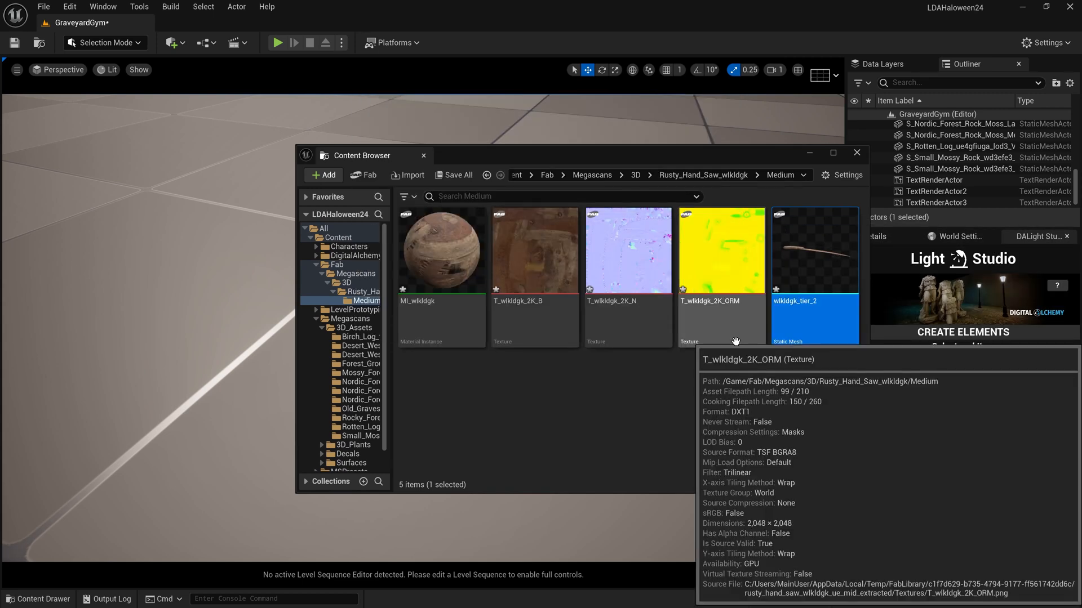
mouse_move(722, 251)
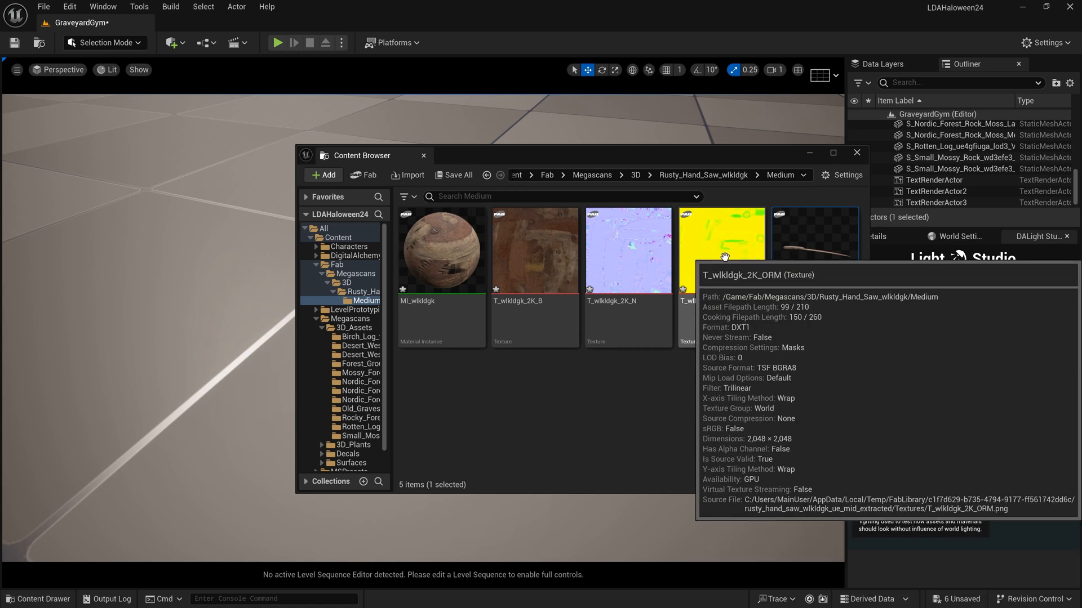
click(857, 153)
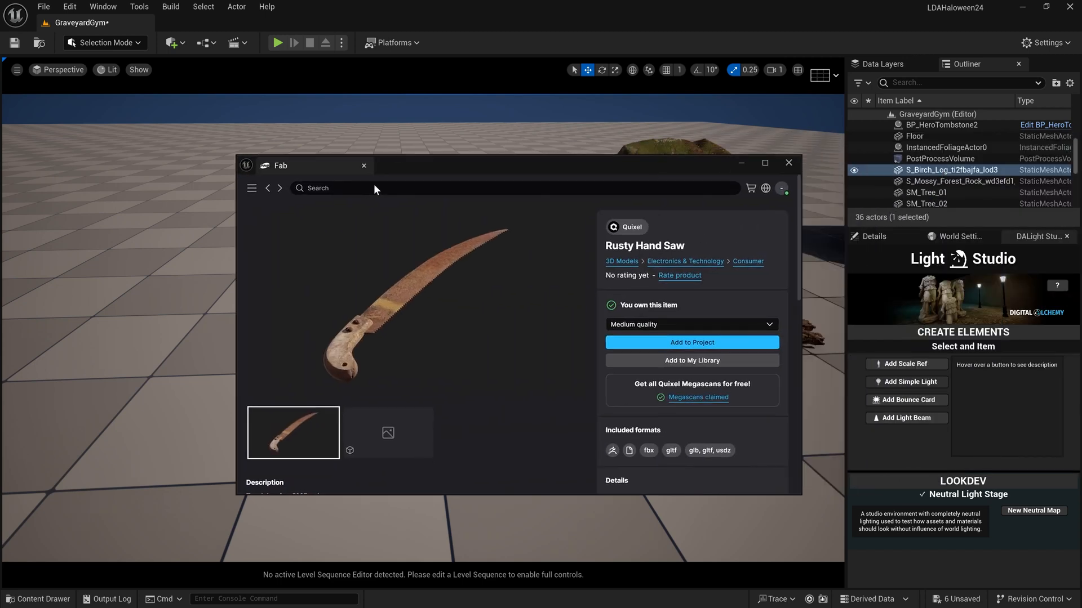
Search Fab for 'Birch Log', open the first result and add it to the project
text(Birt)
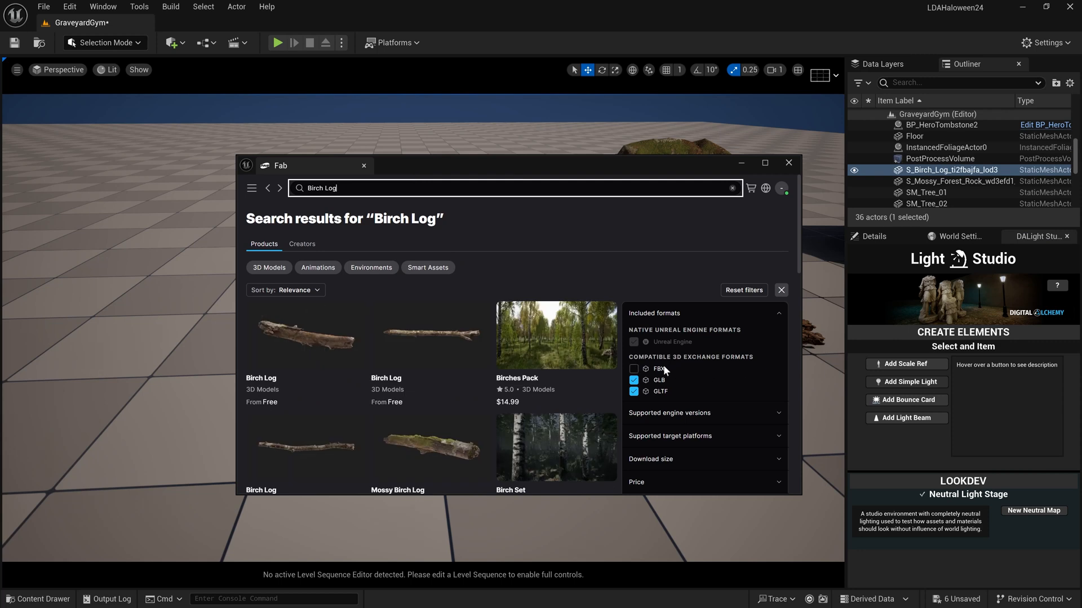
click(302, 337)
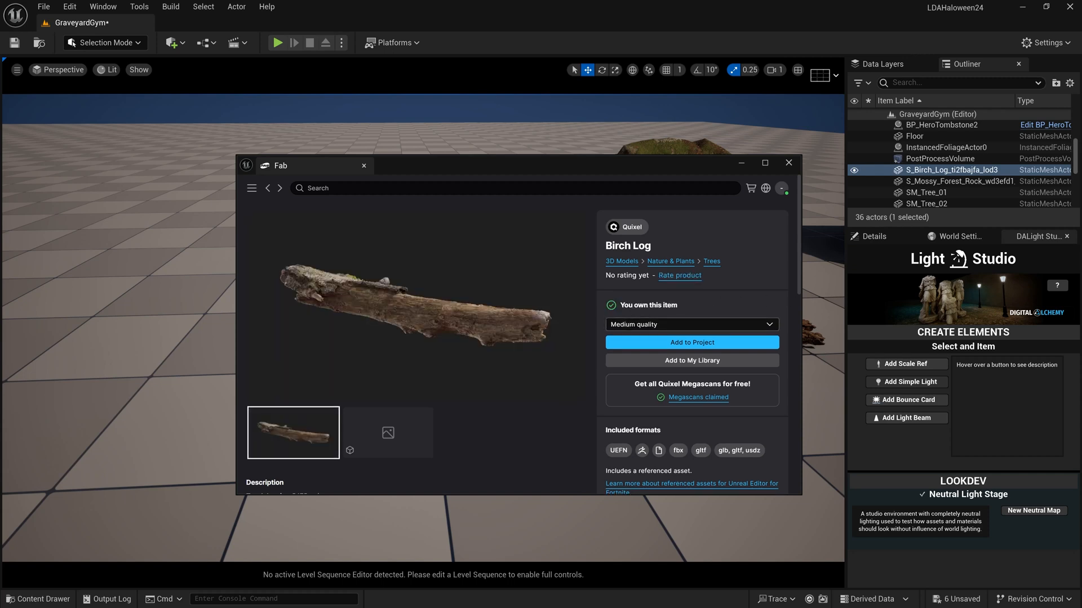
mouse_move(691, 343)
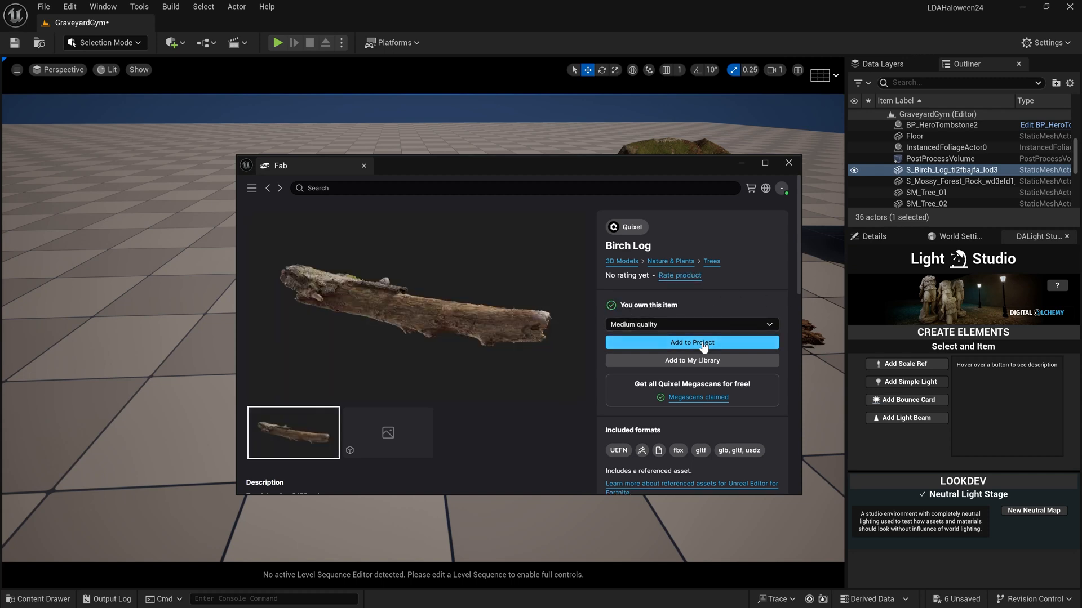
click(691, 344)
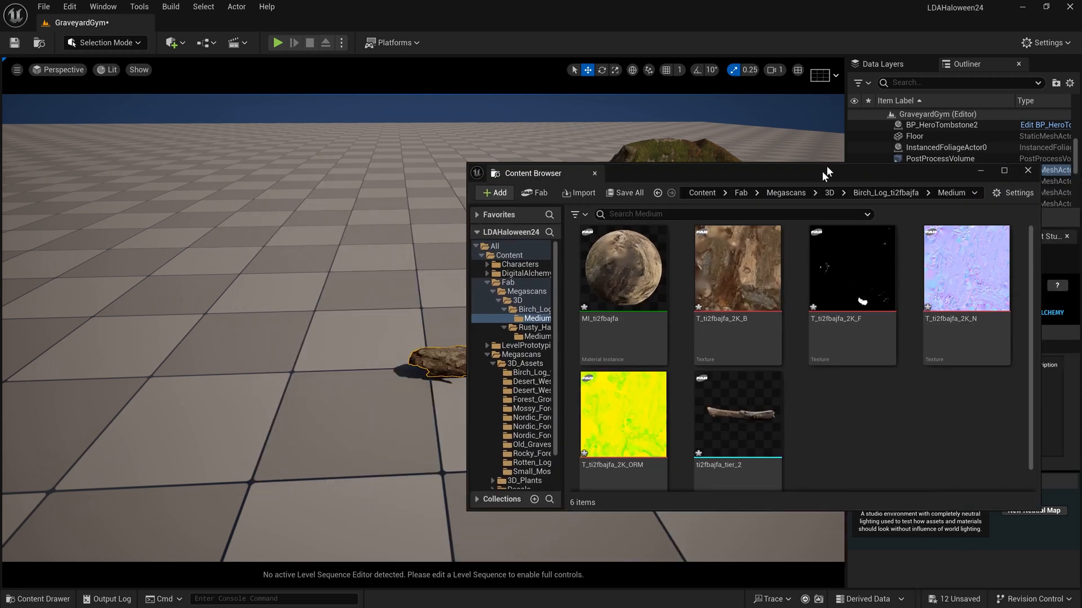
click(736, 414)
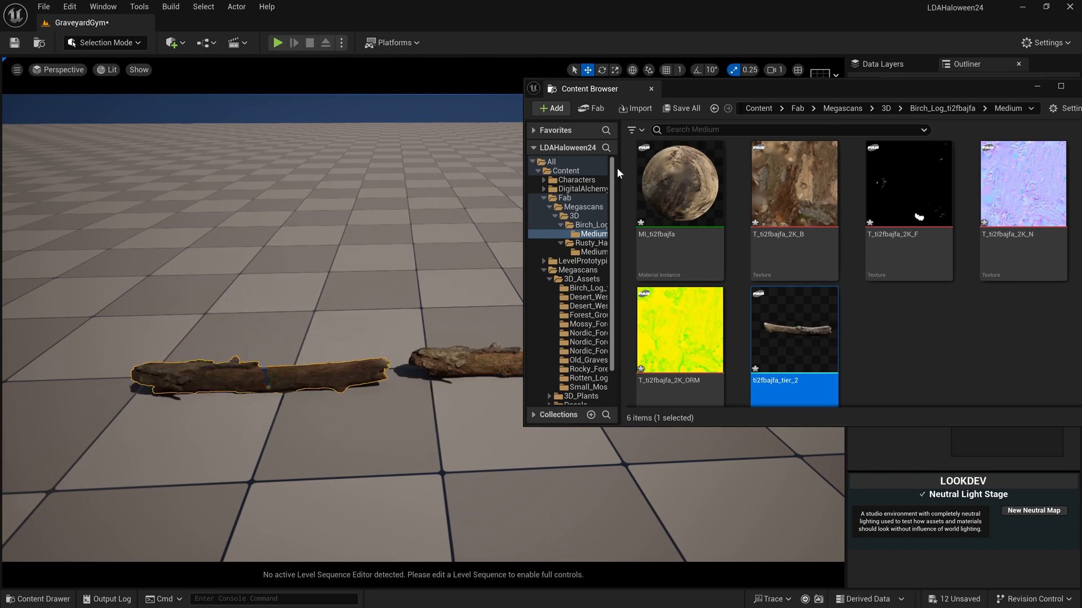
Place the Fab birch log beside the Bridge log and open the view mode menu
click(649, 88)
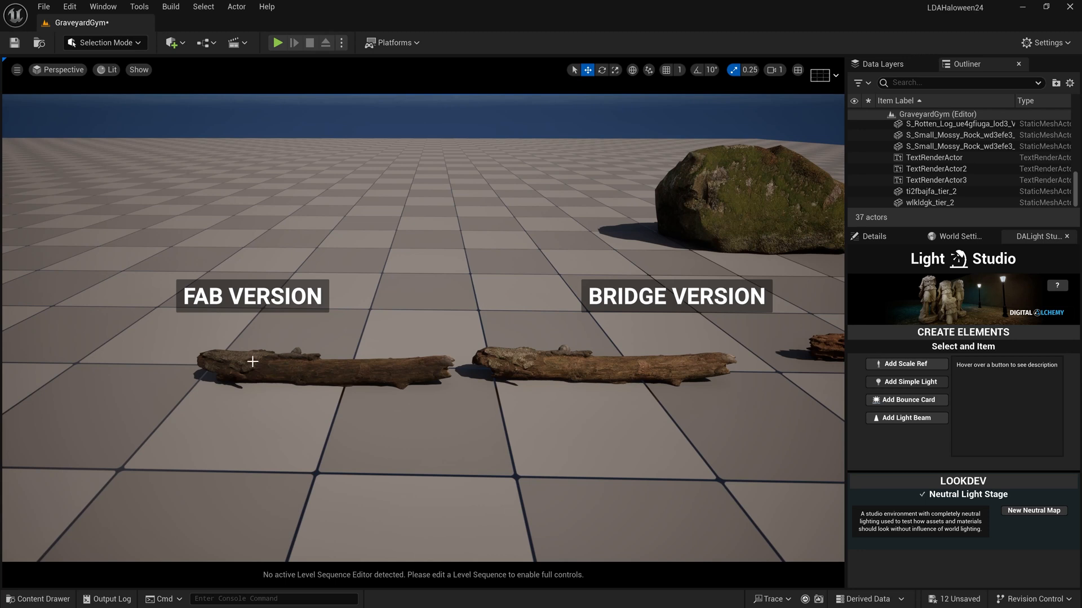
mouse_move(303, 363)
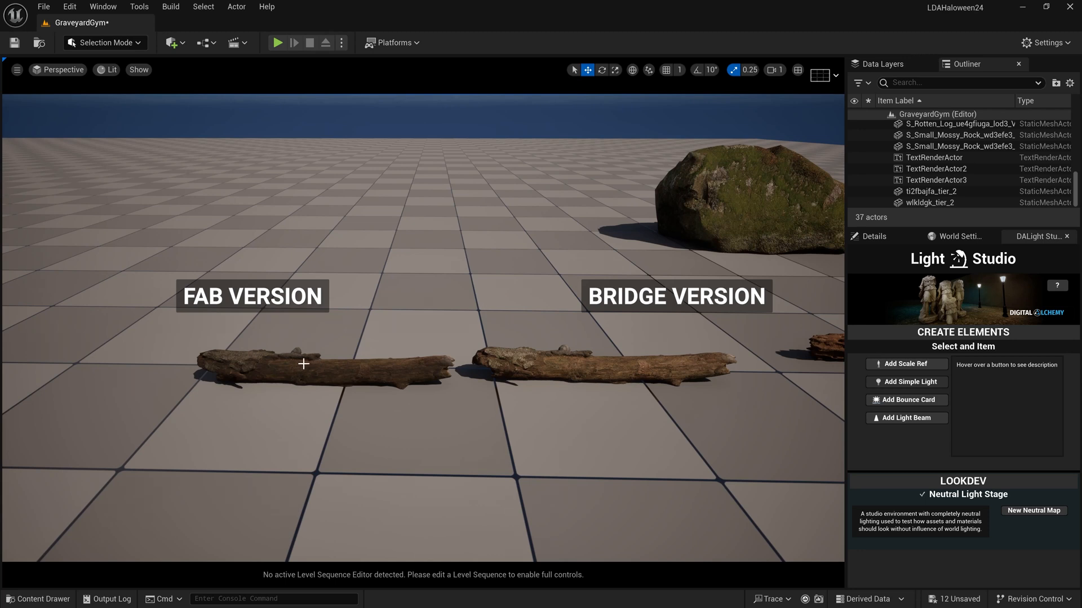
click(111, 70)
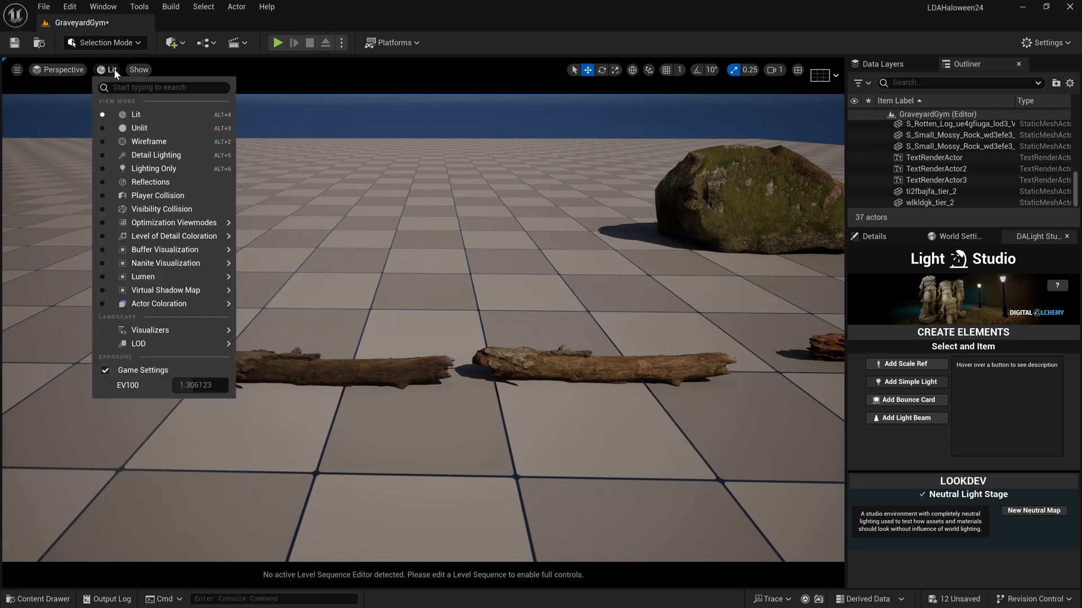
click(148, 141)
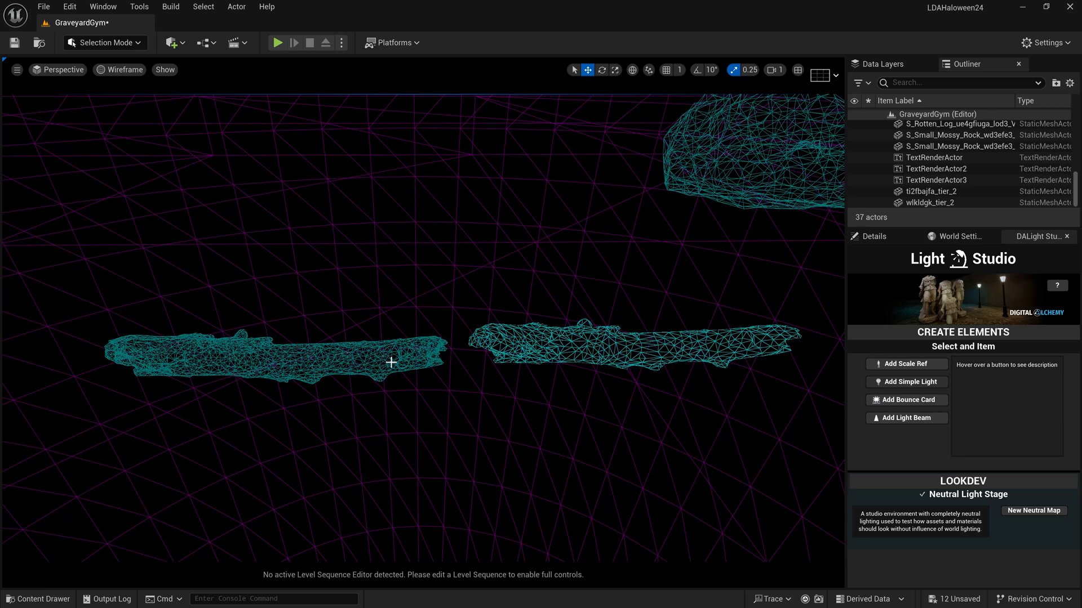
click(123, 69)
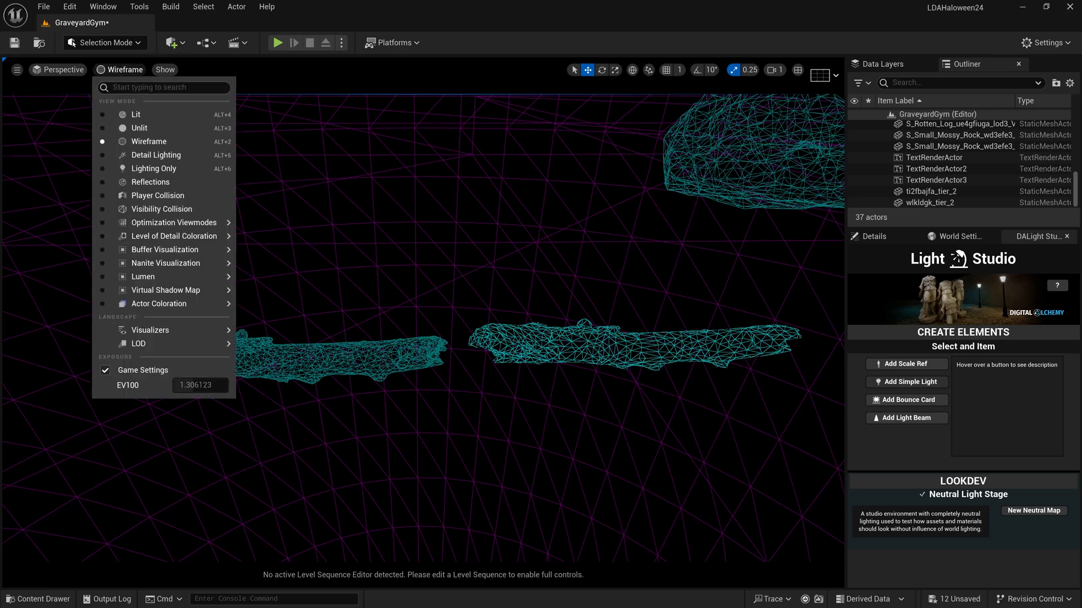
click(136, 115)
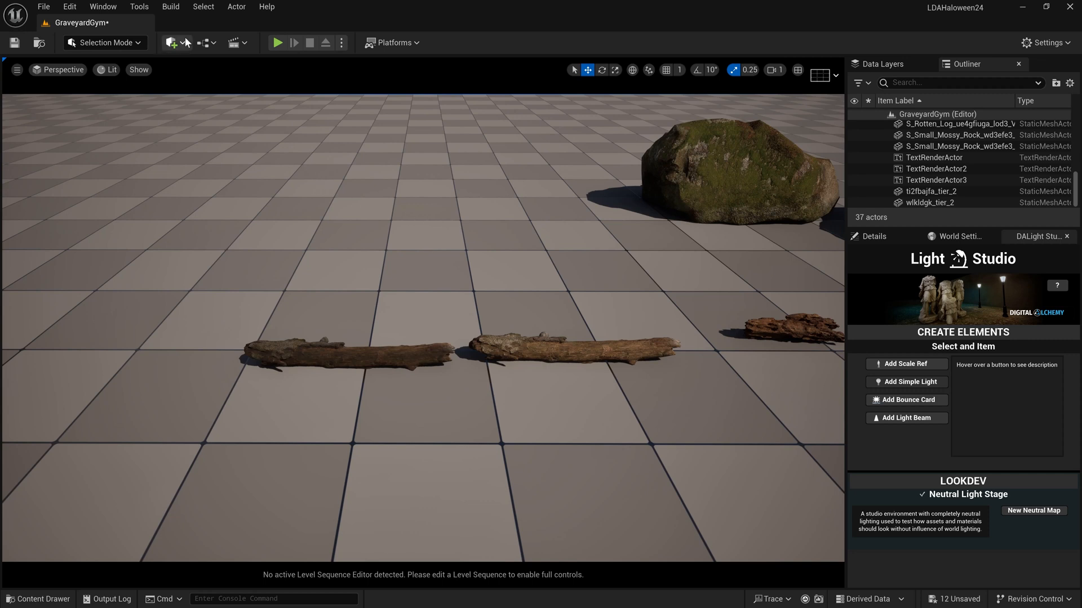
Open Quixel Bridge, search for birch log, and view the Birch Log asset details
click(172, 43)
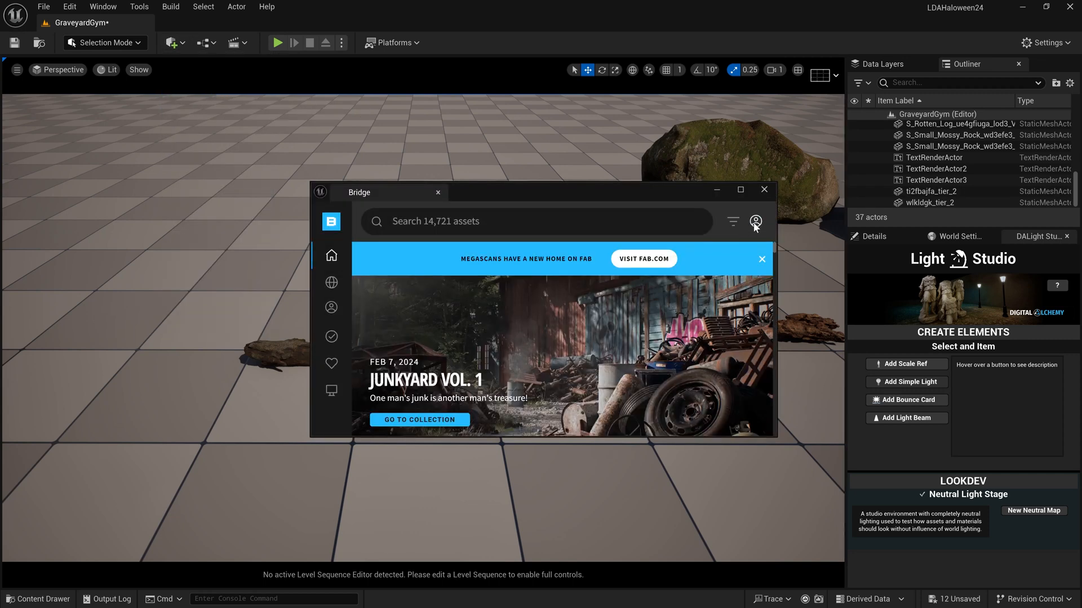
text(b)
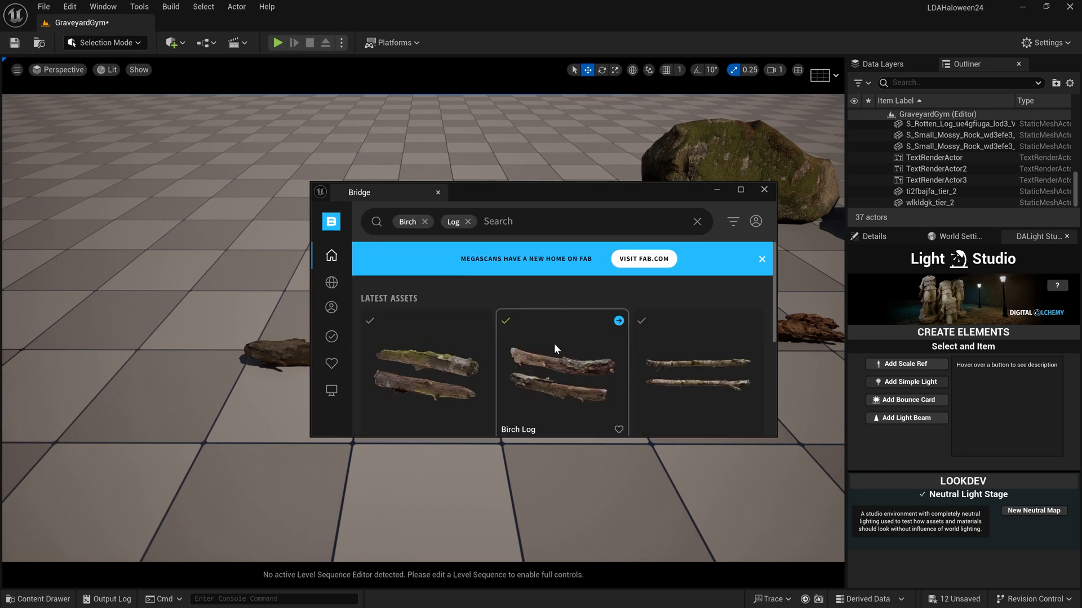
click(561, 372)
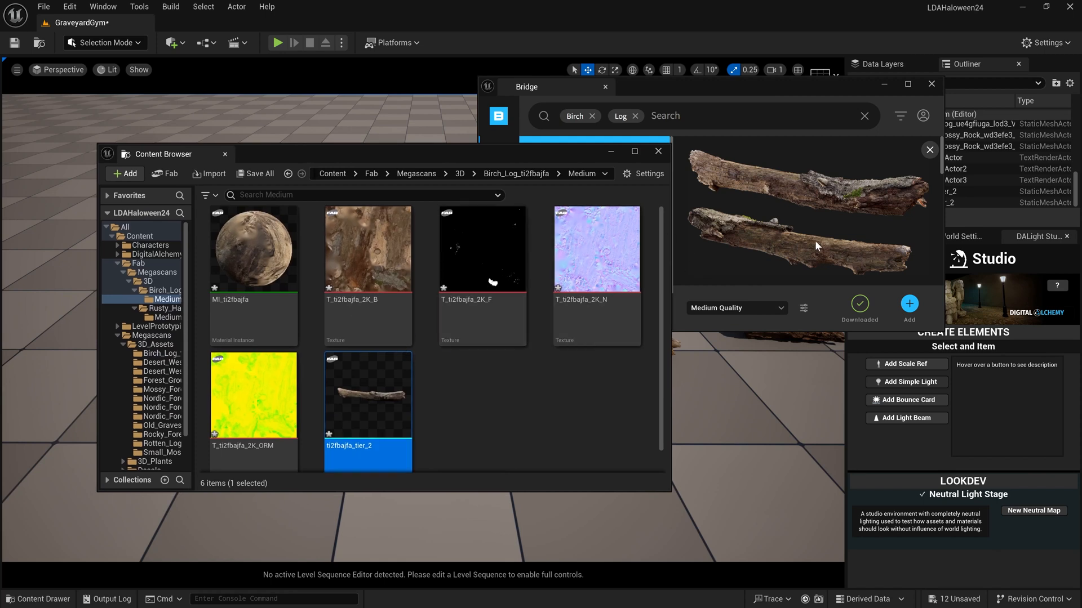
mouse_move(765, 229)
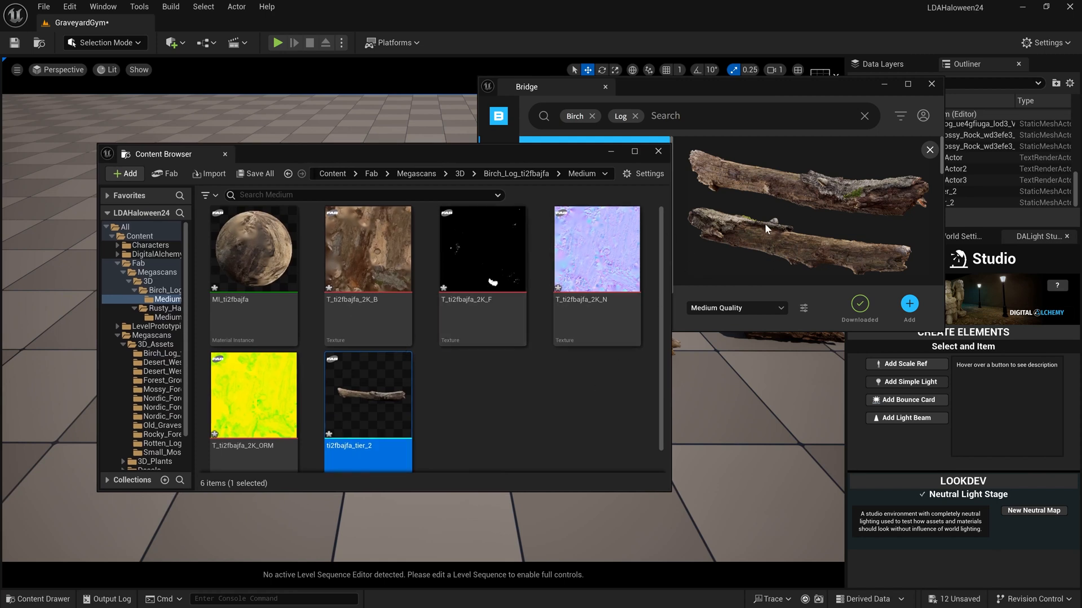